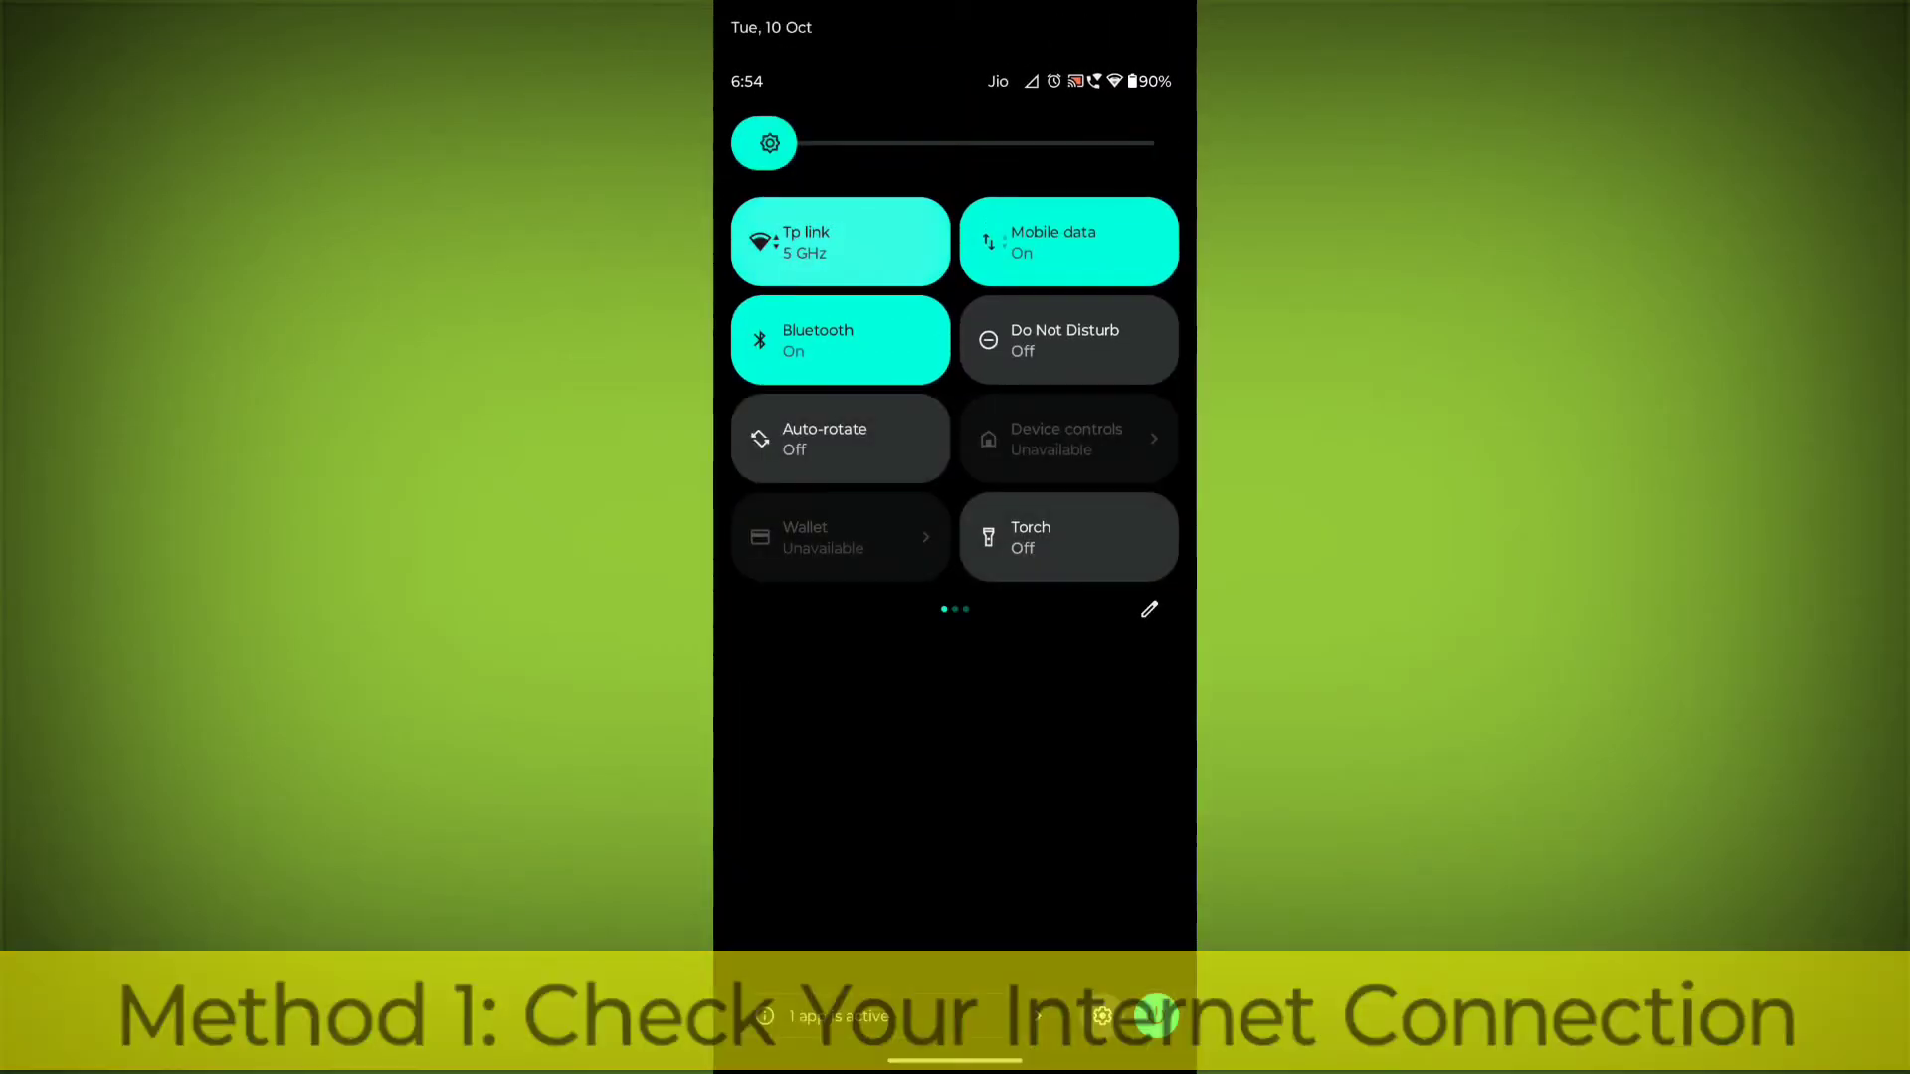
# Confirm on the Internet settings page that Wi-Fi is connected to the Tp link network
pyautogui.click(840, 241)
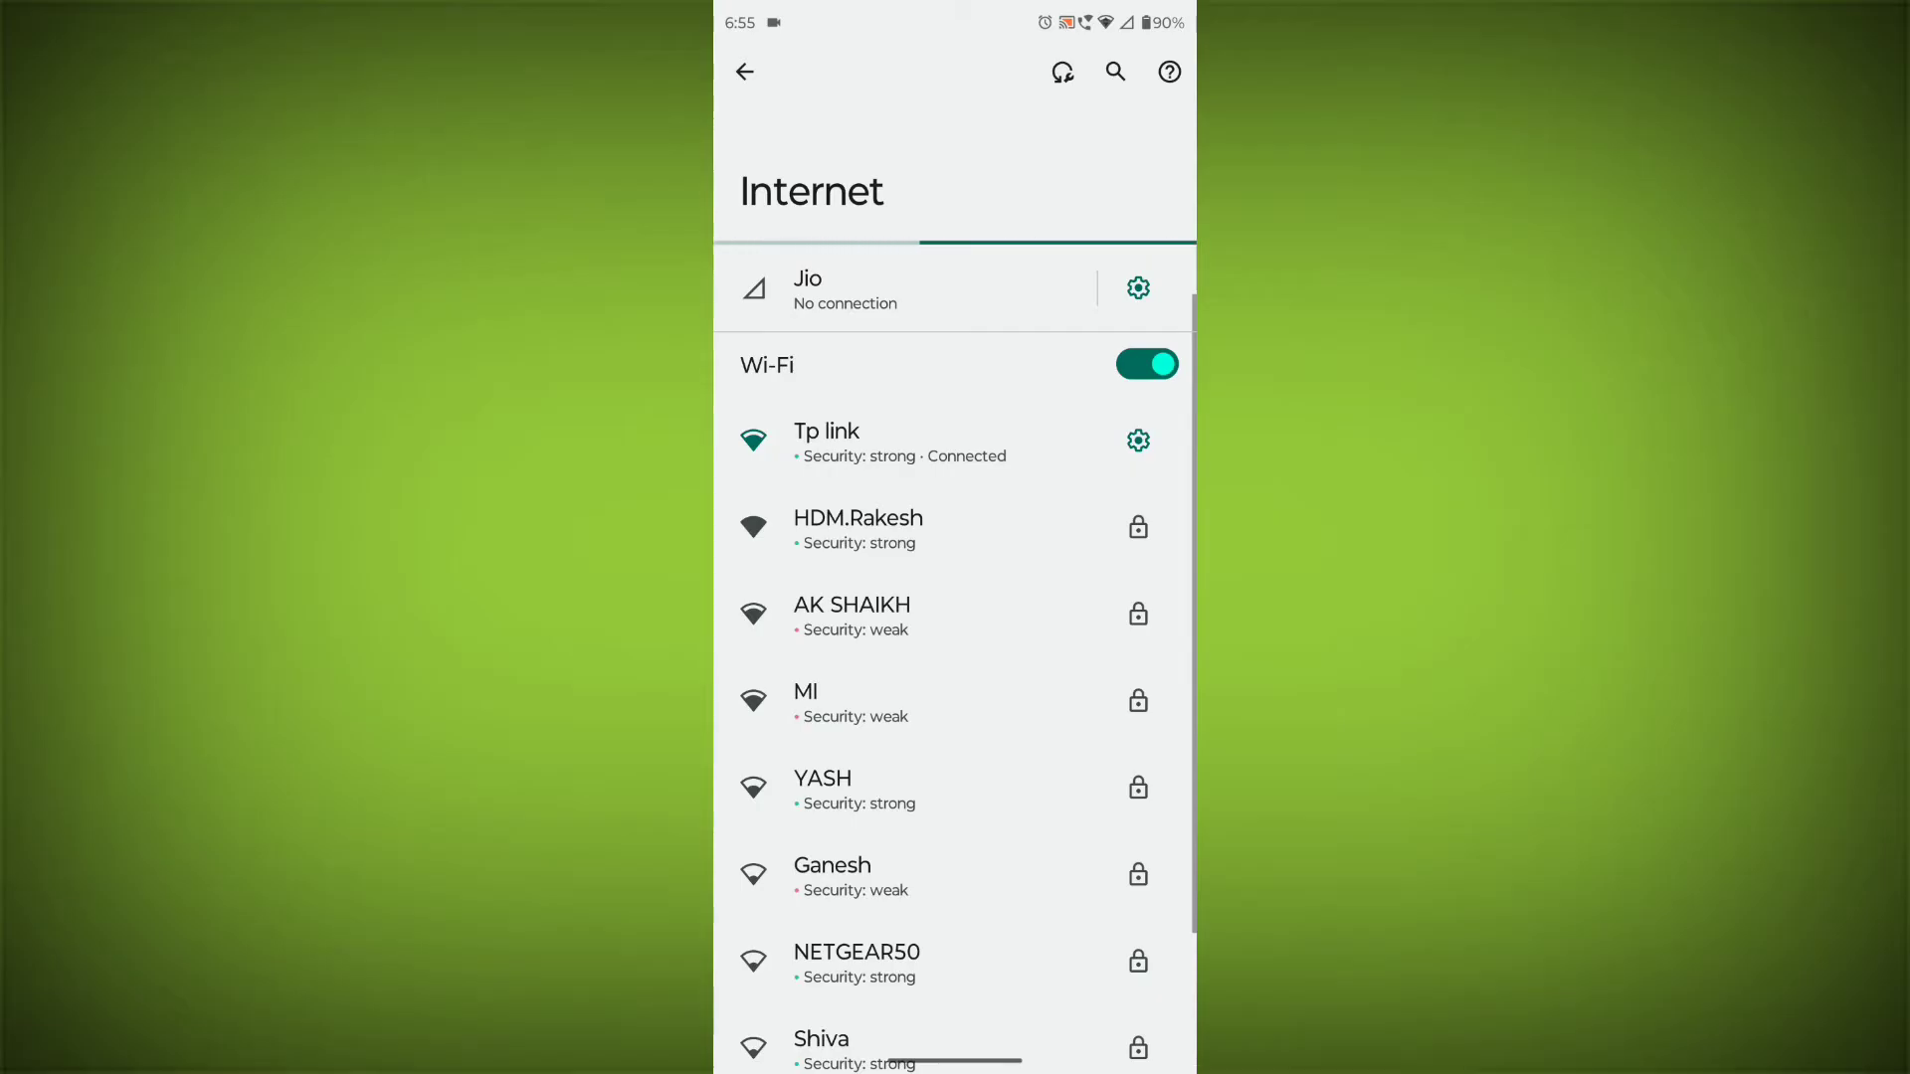
pyautogui.press('HOME')
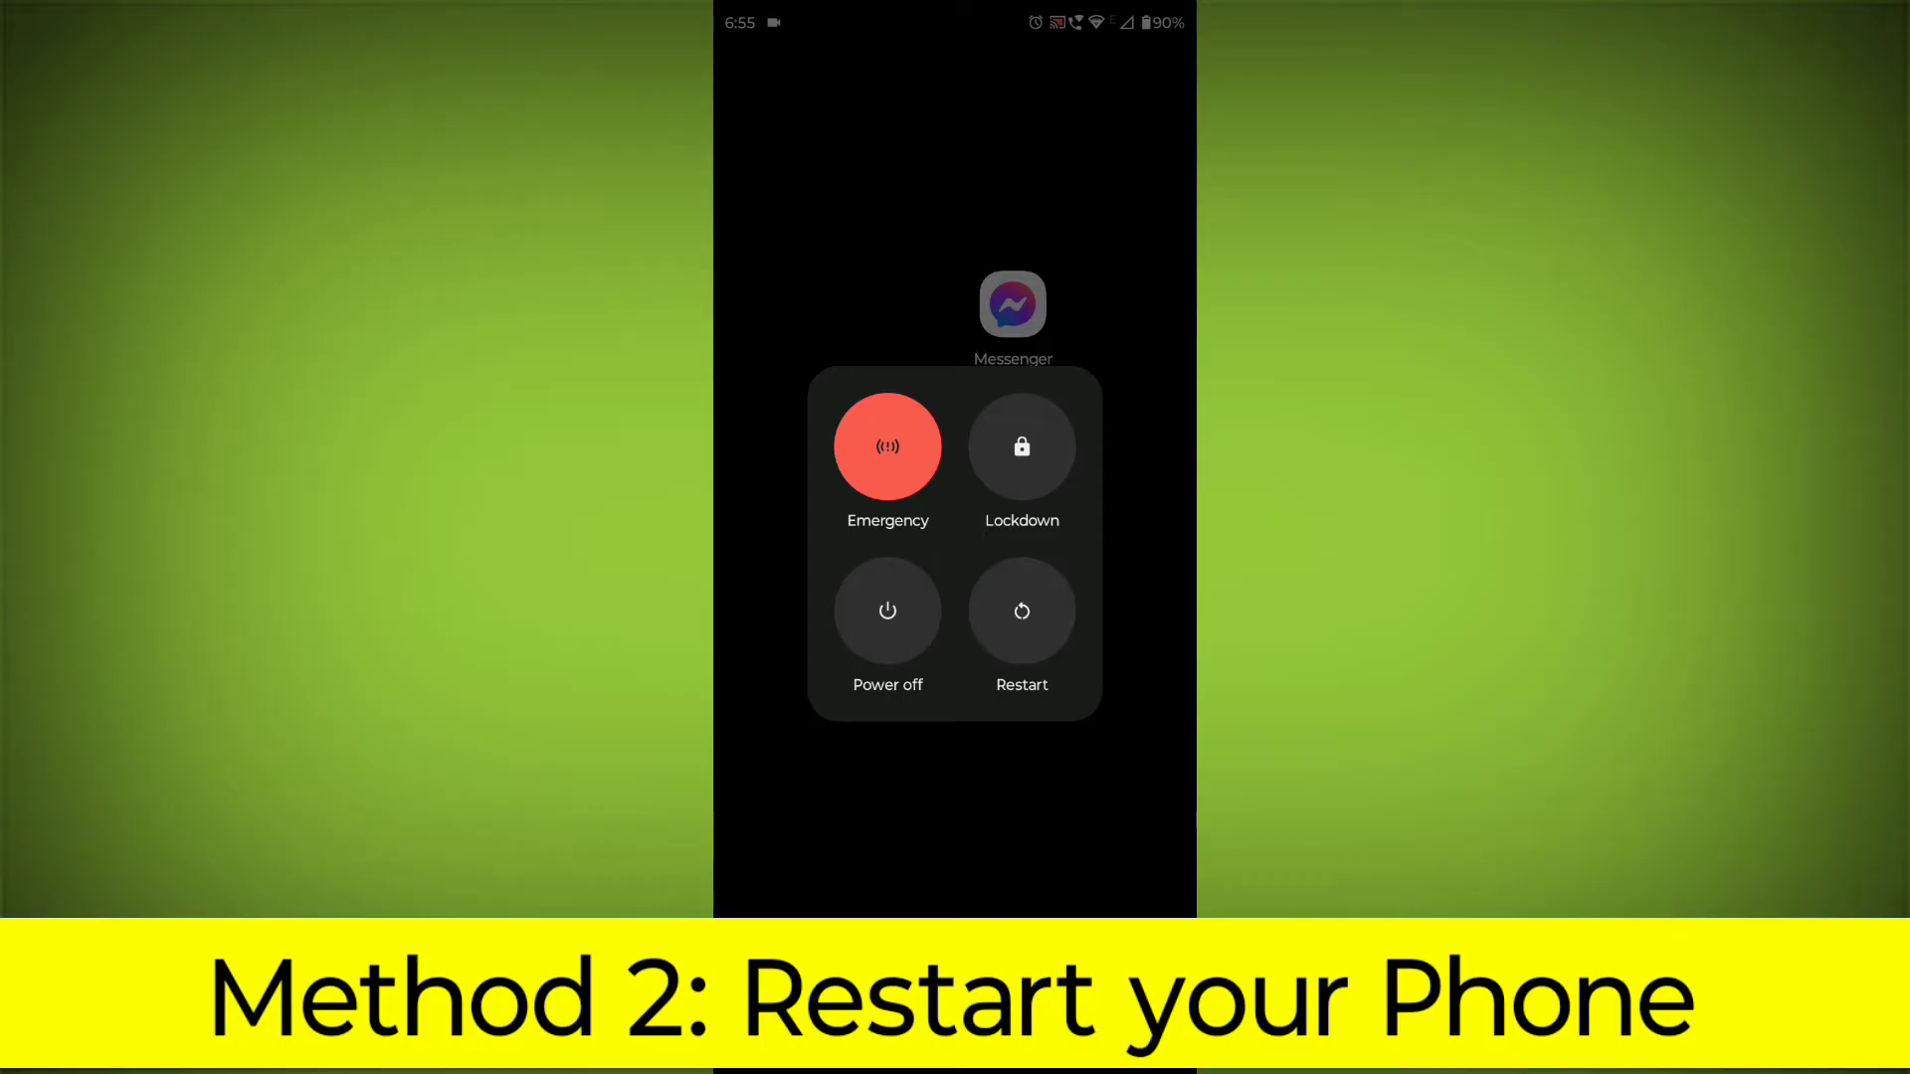
# Restart the phone from the power menu and return to the home screen
pyautogui.click(1022, 610)
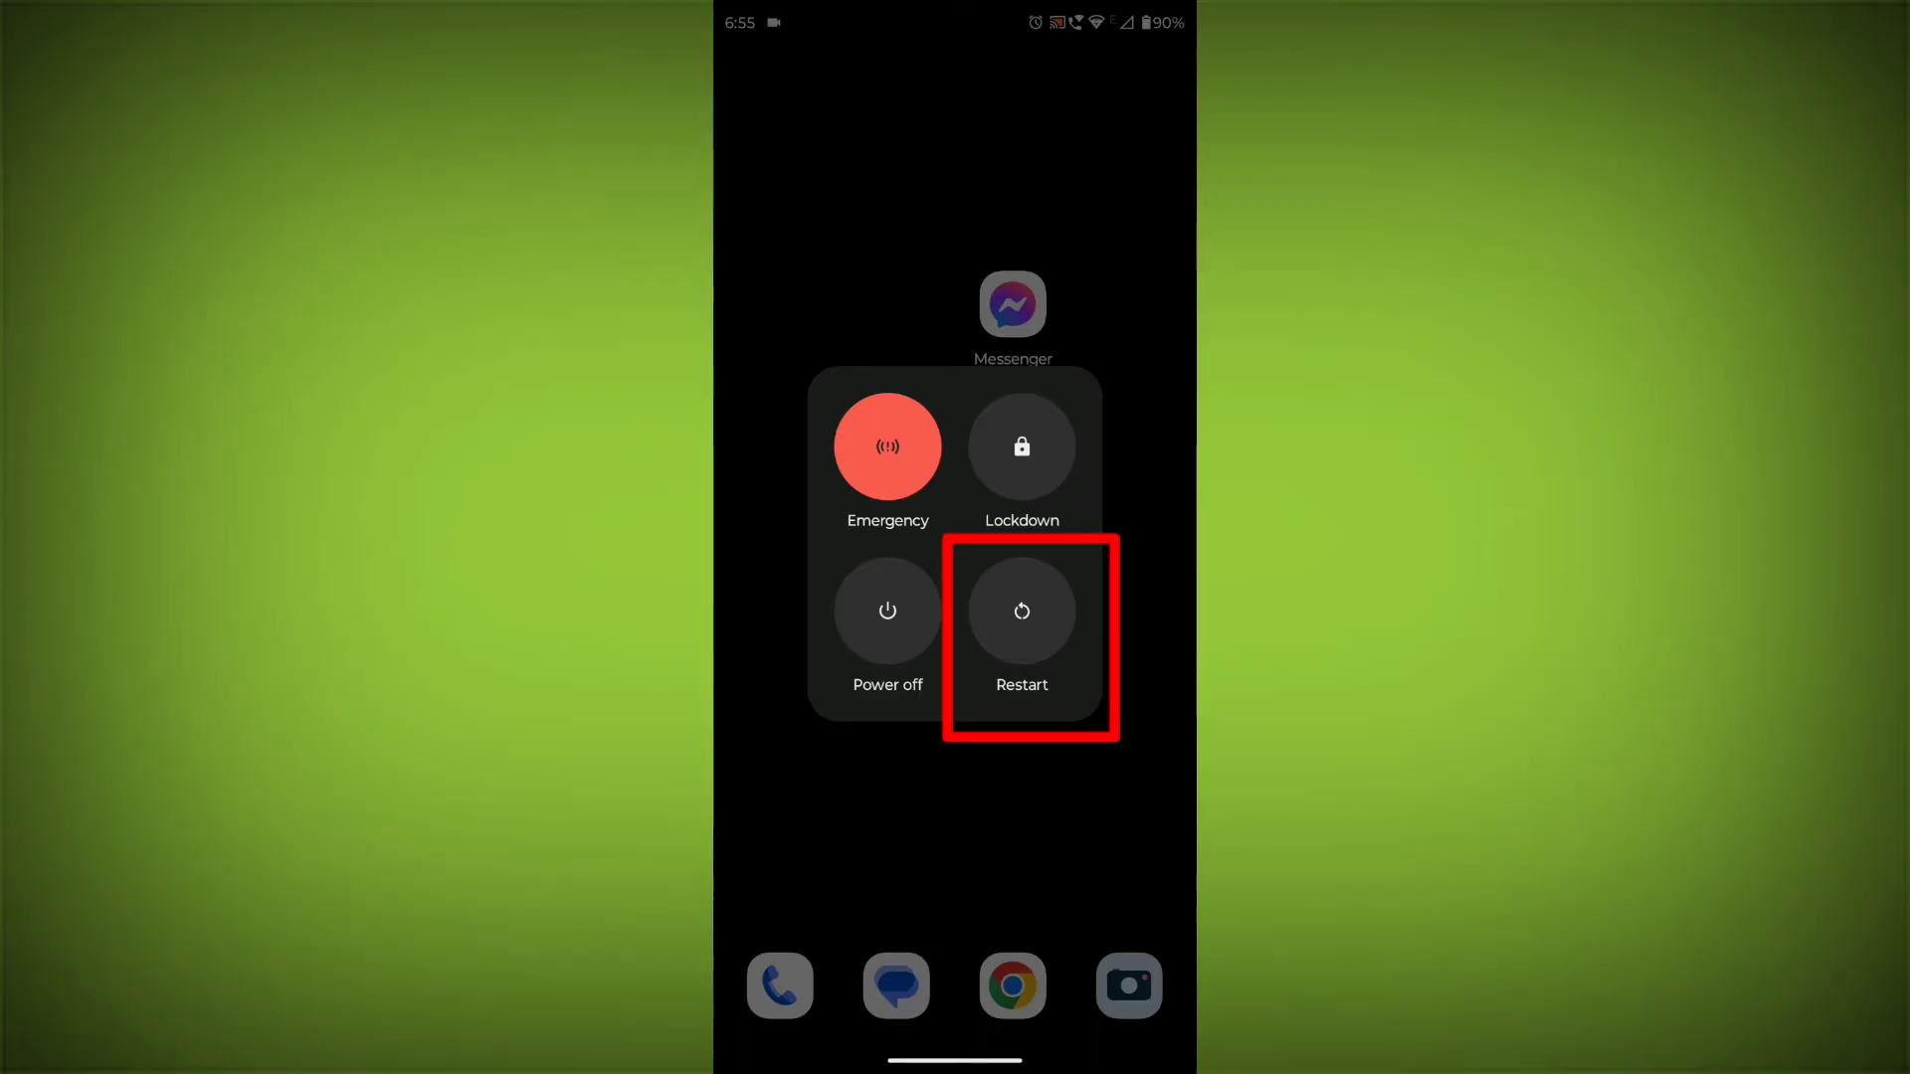
pyautogui.click(1023, 610)
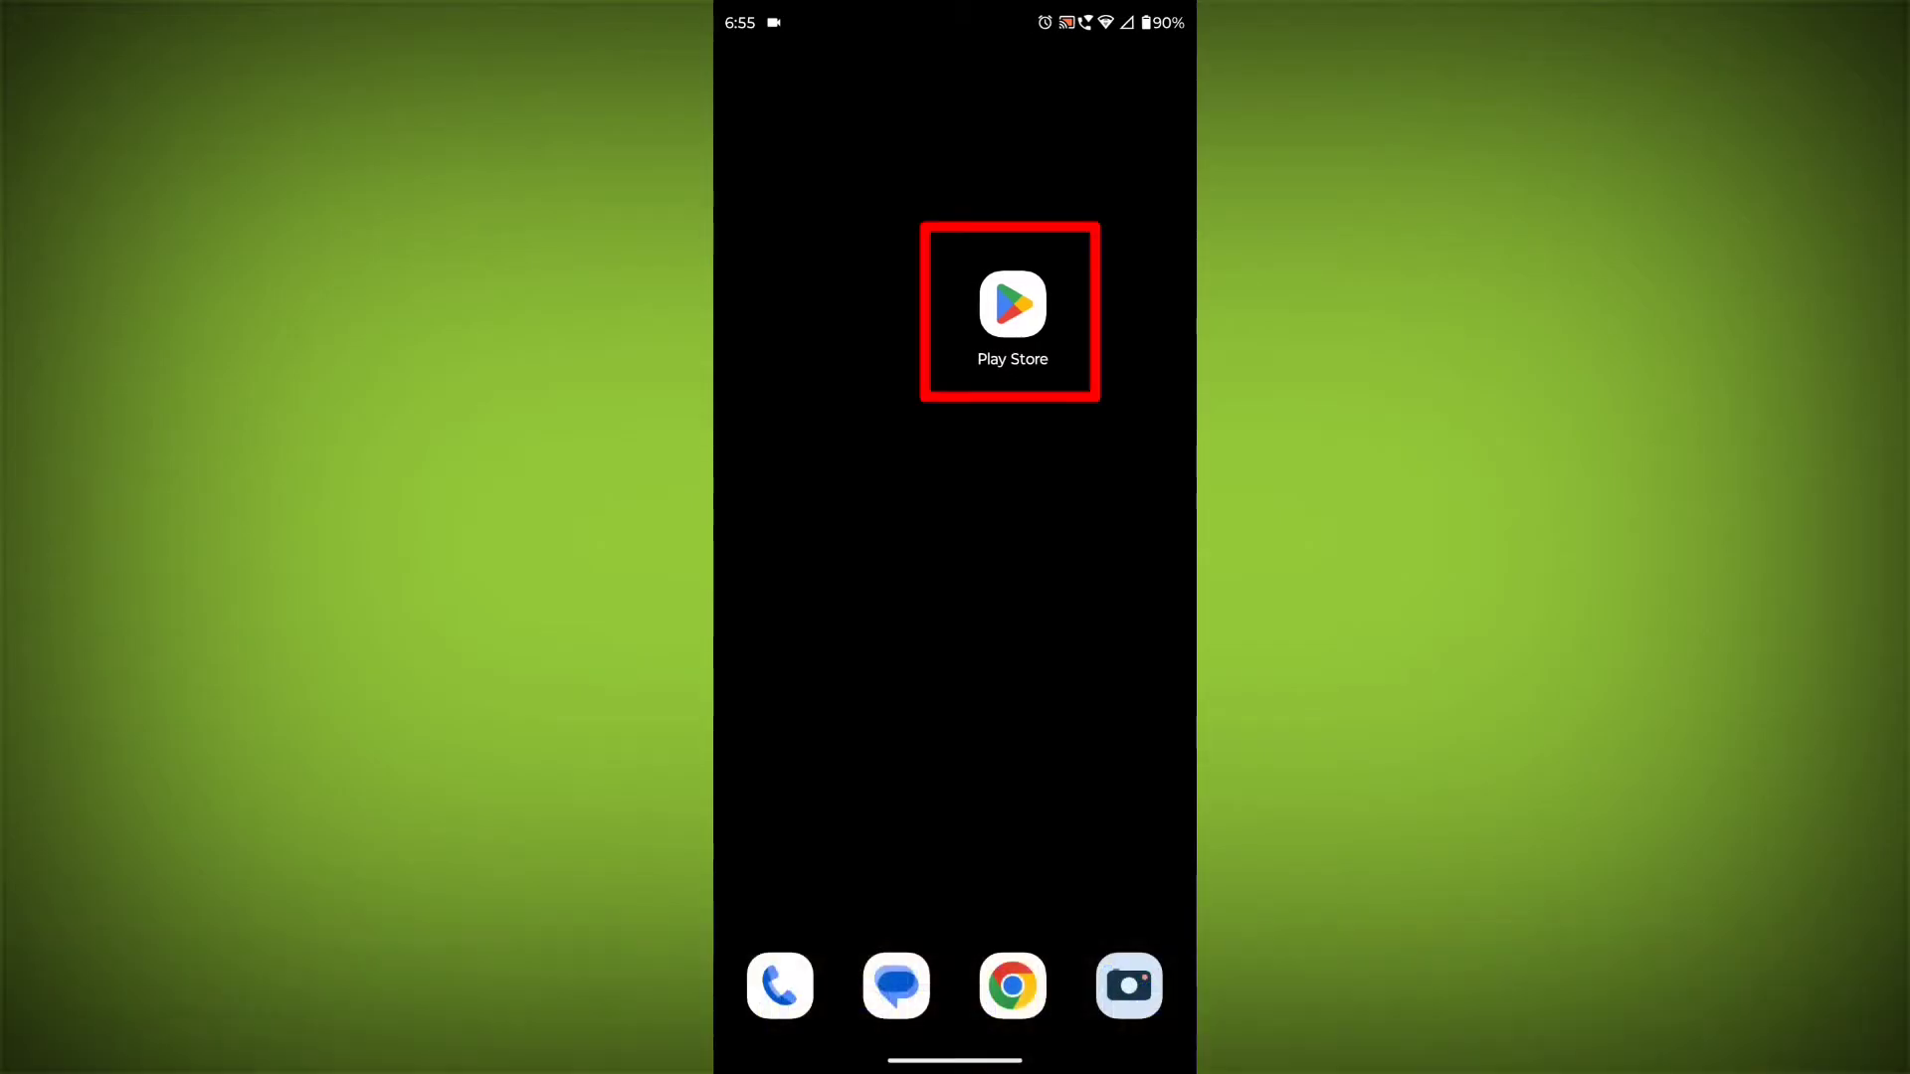
# Search the Play Store for 'messen' and check the Messenger listing for an available update
pyautogui.click(1011, 306)
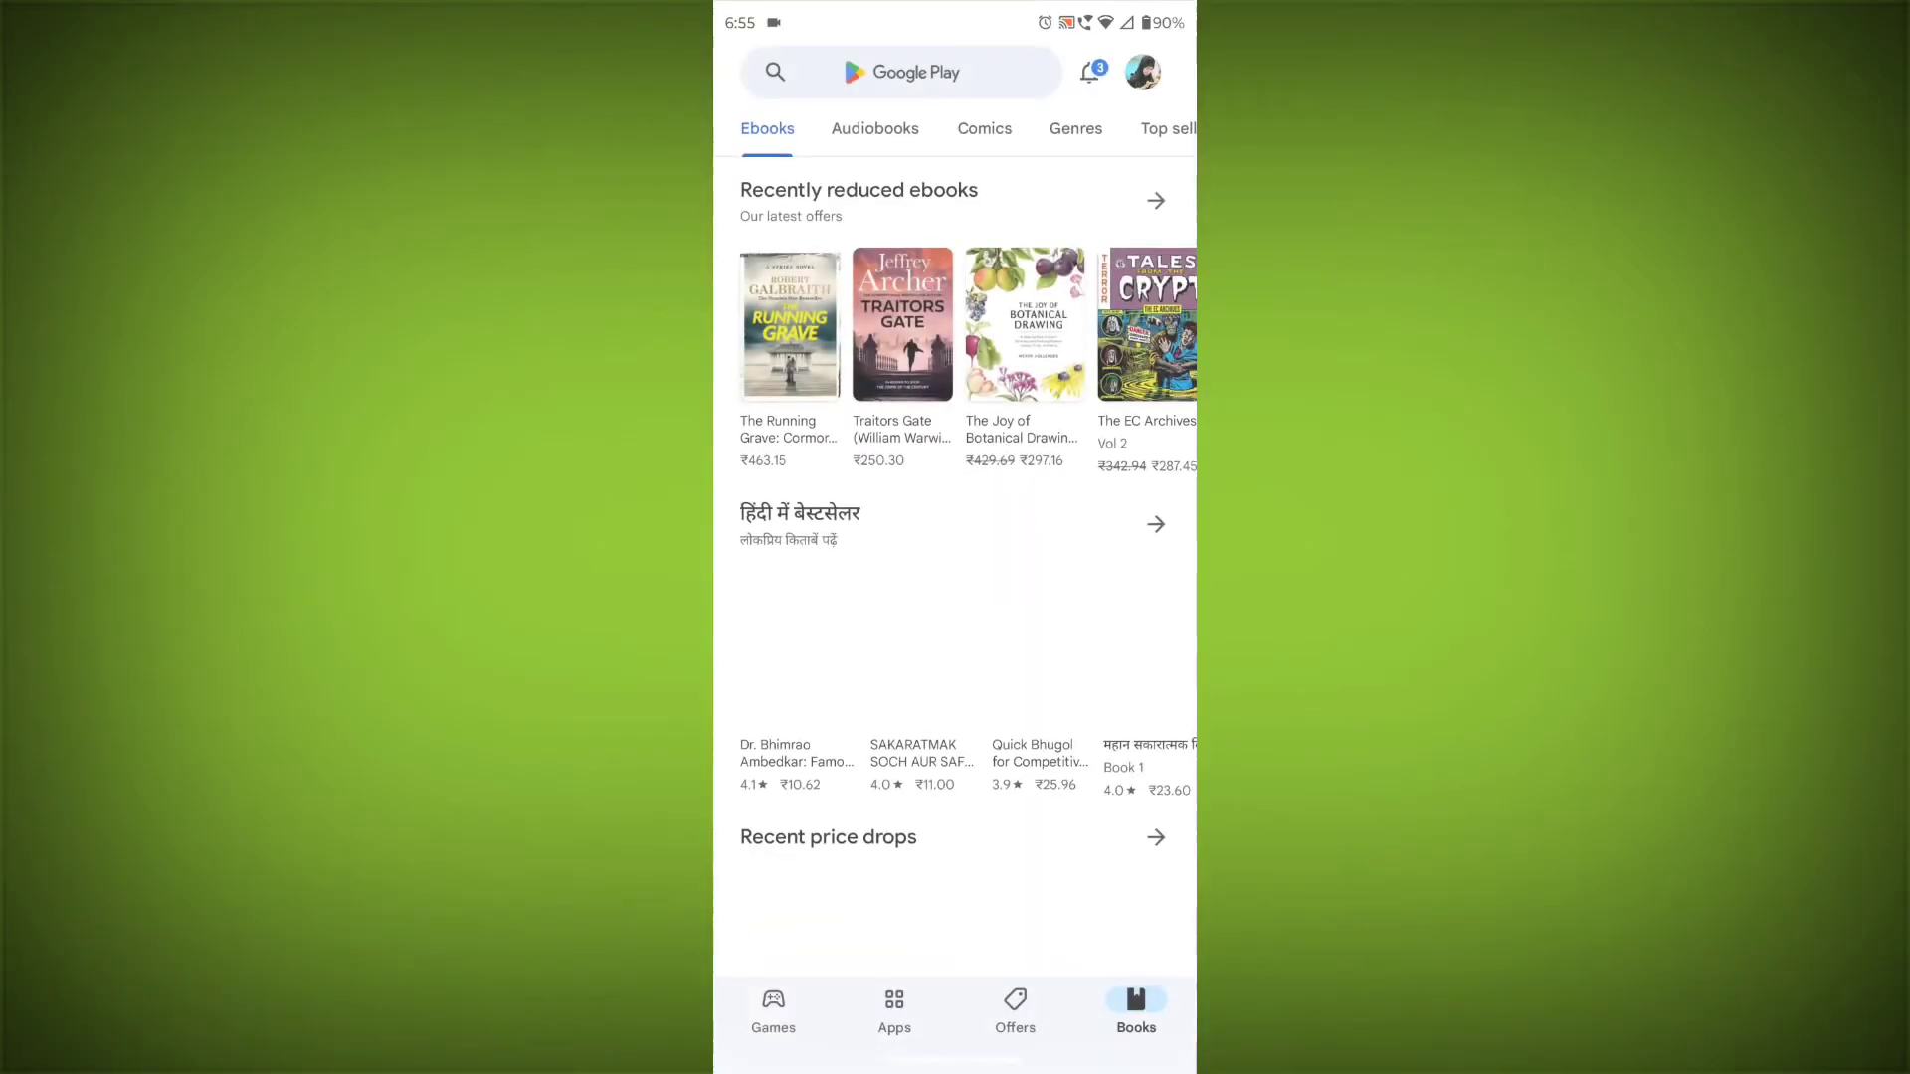
pyautogui.click(941, 72)
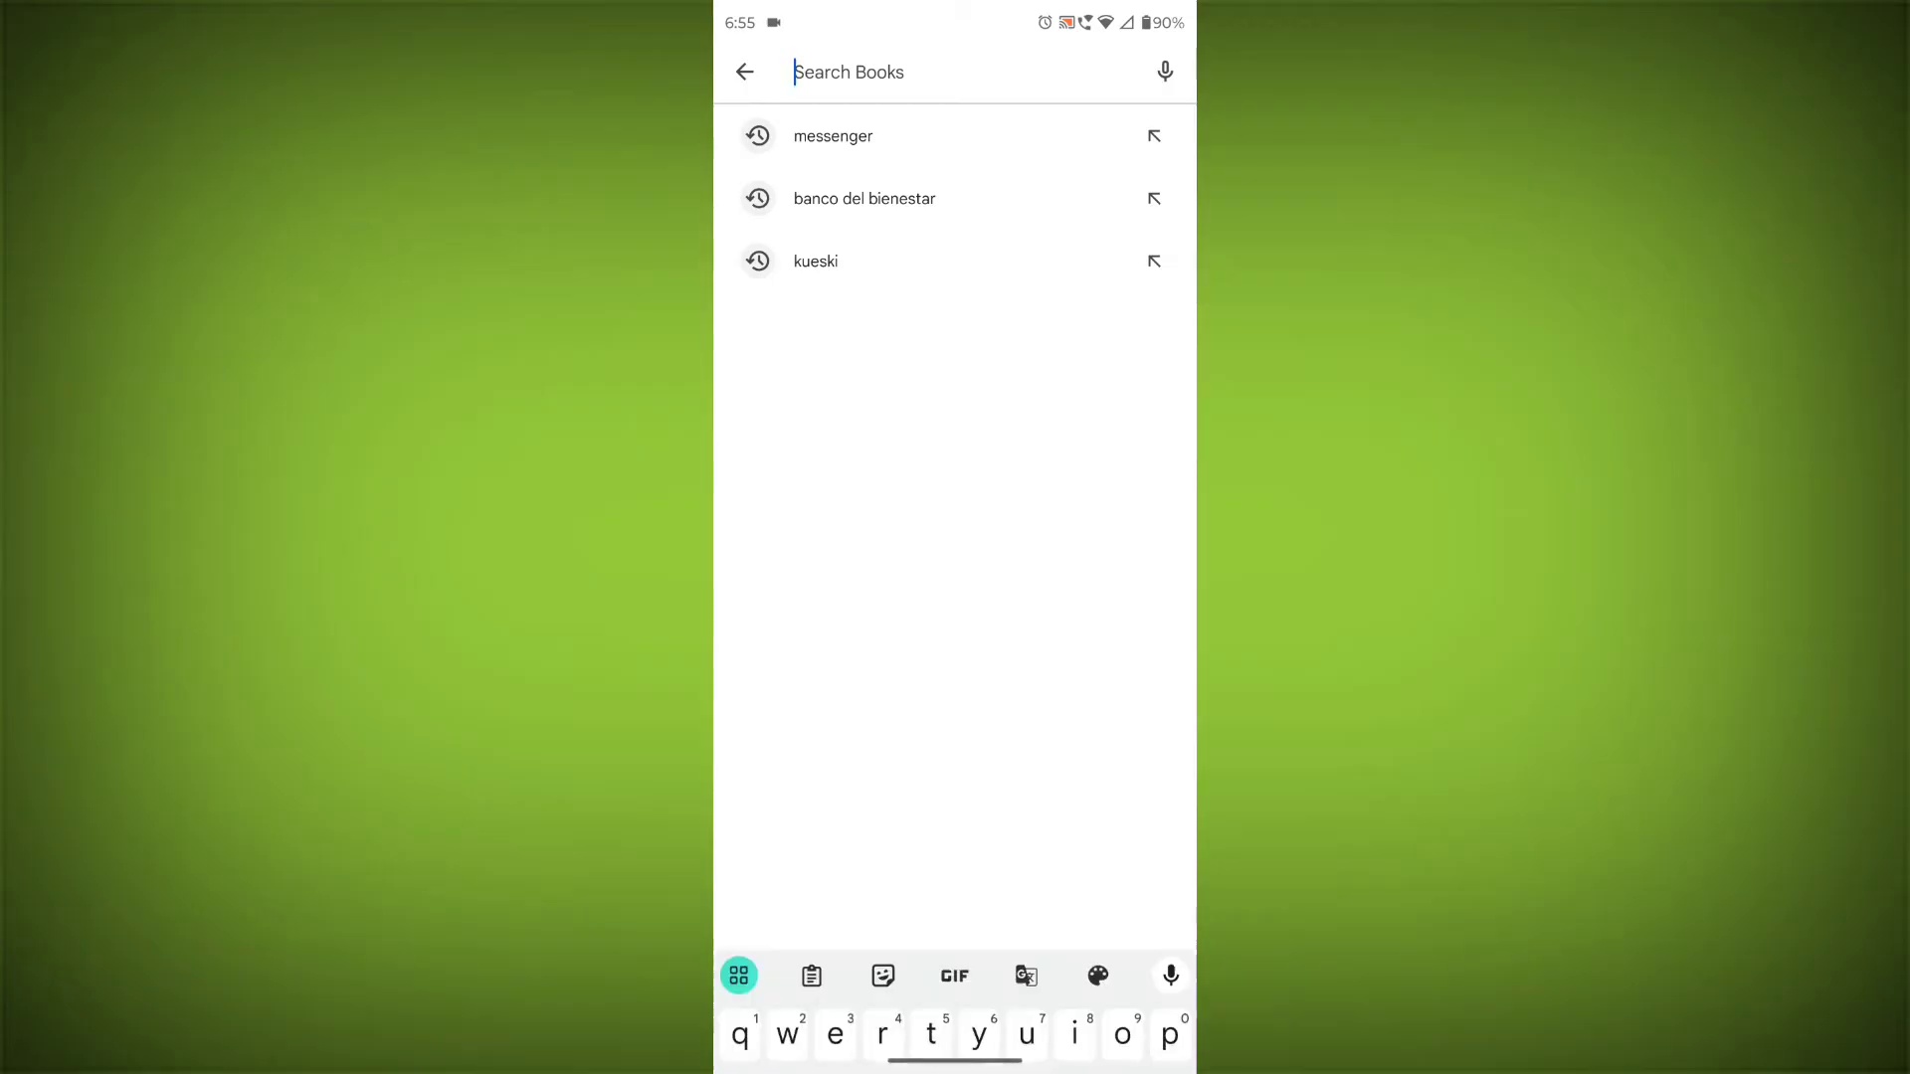
pyautogui.write('messenger')
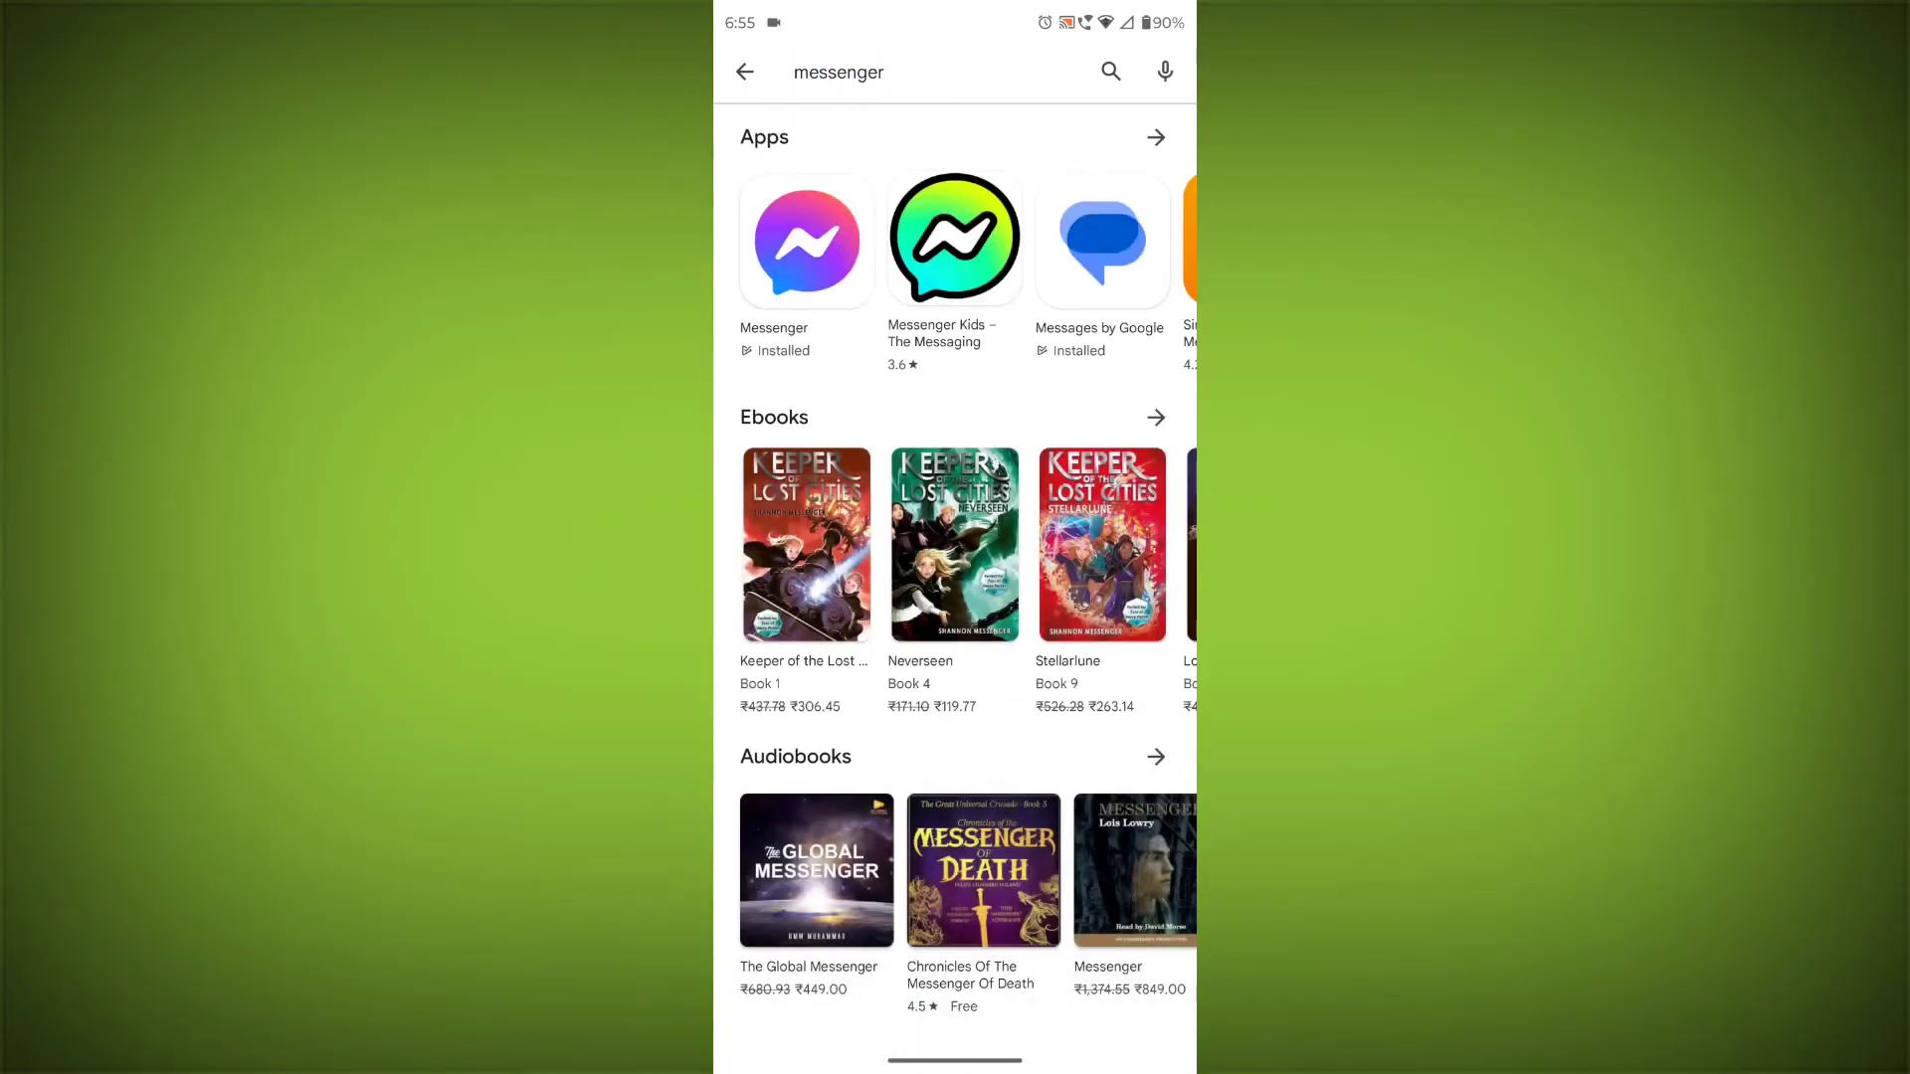
pyautogui.click(806, 238)
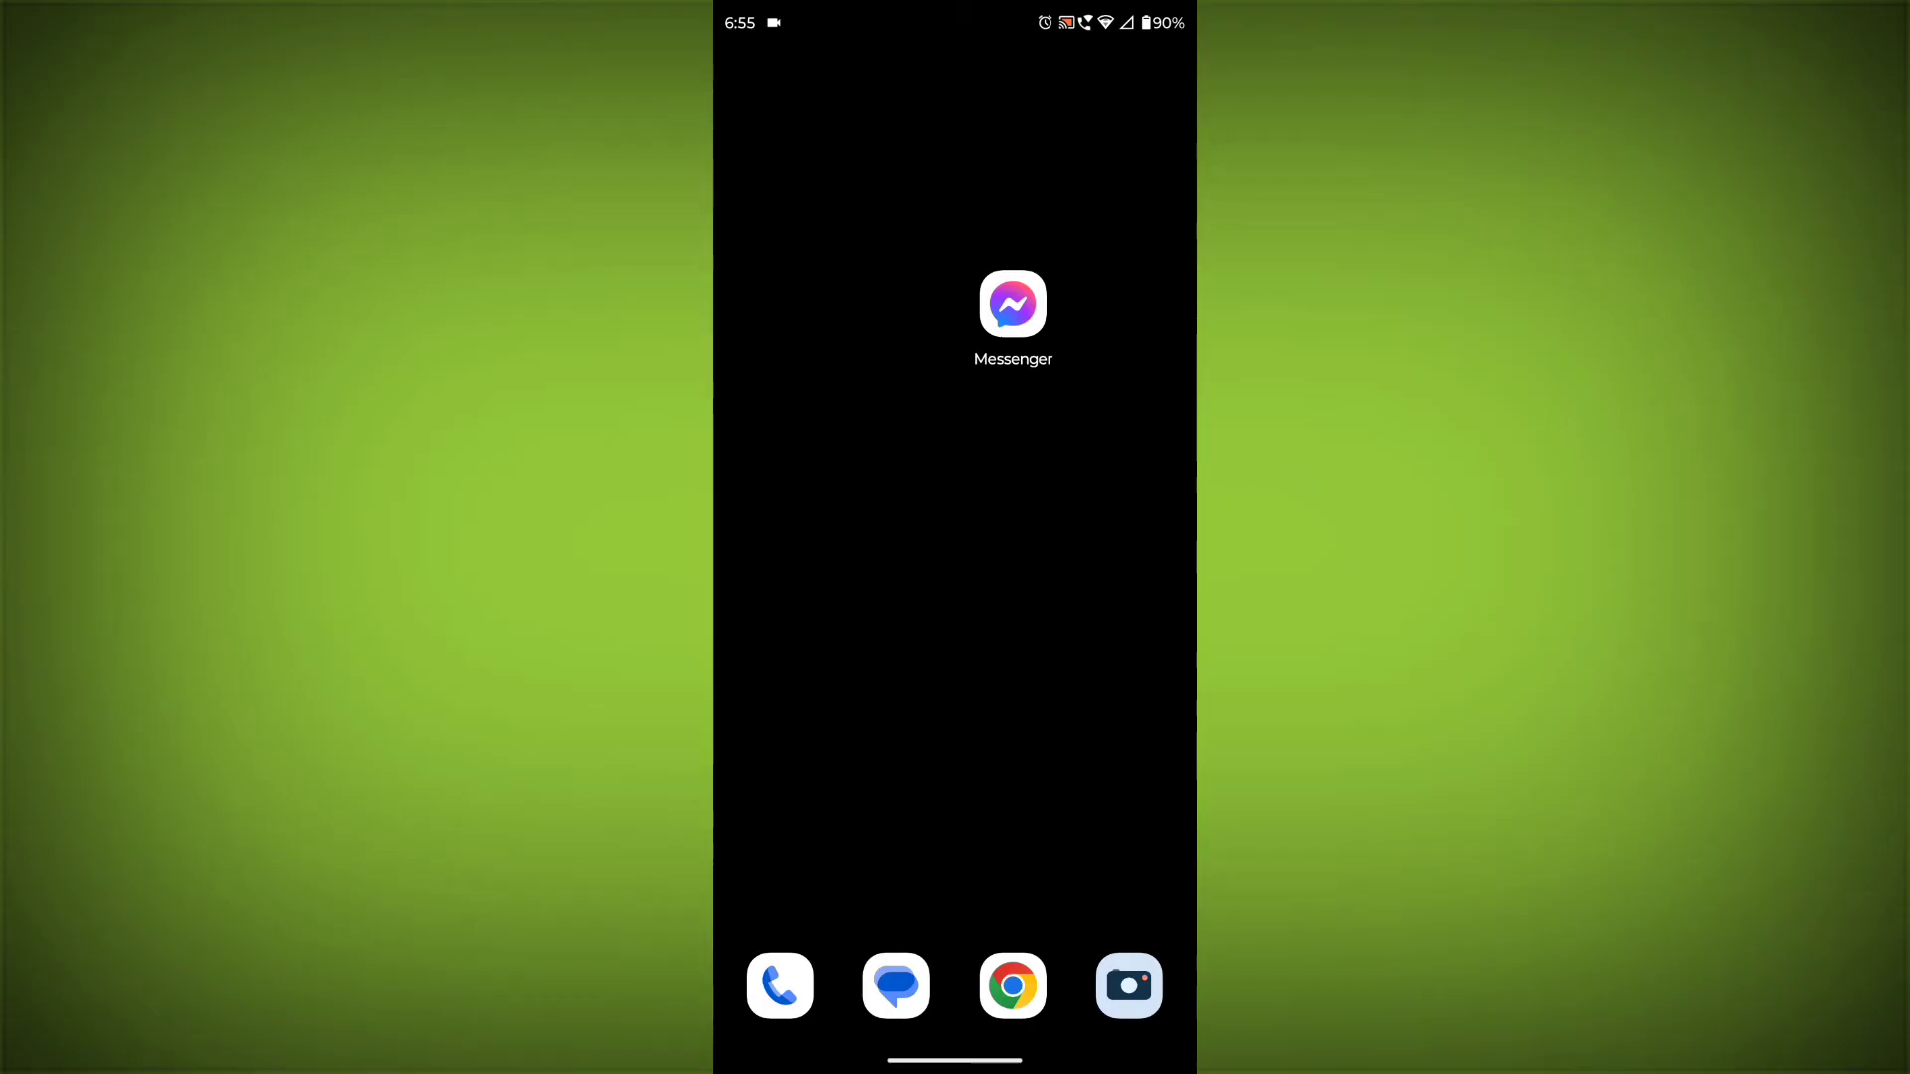
# Force-stop Messenger from its App info page
pyautogui.click(1013, 305)
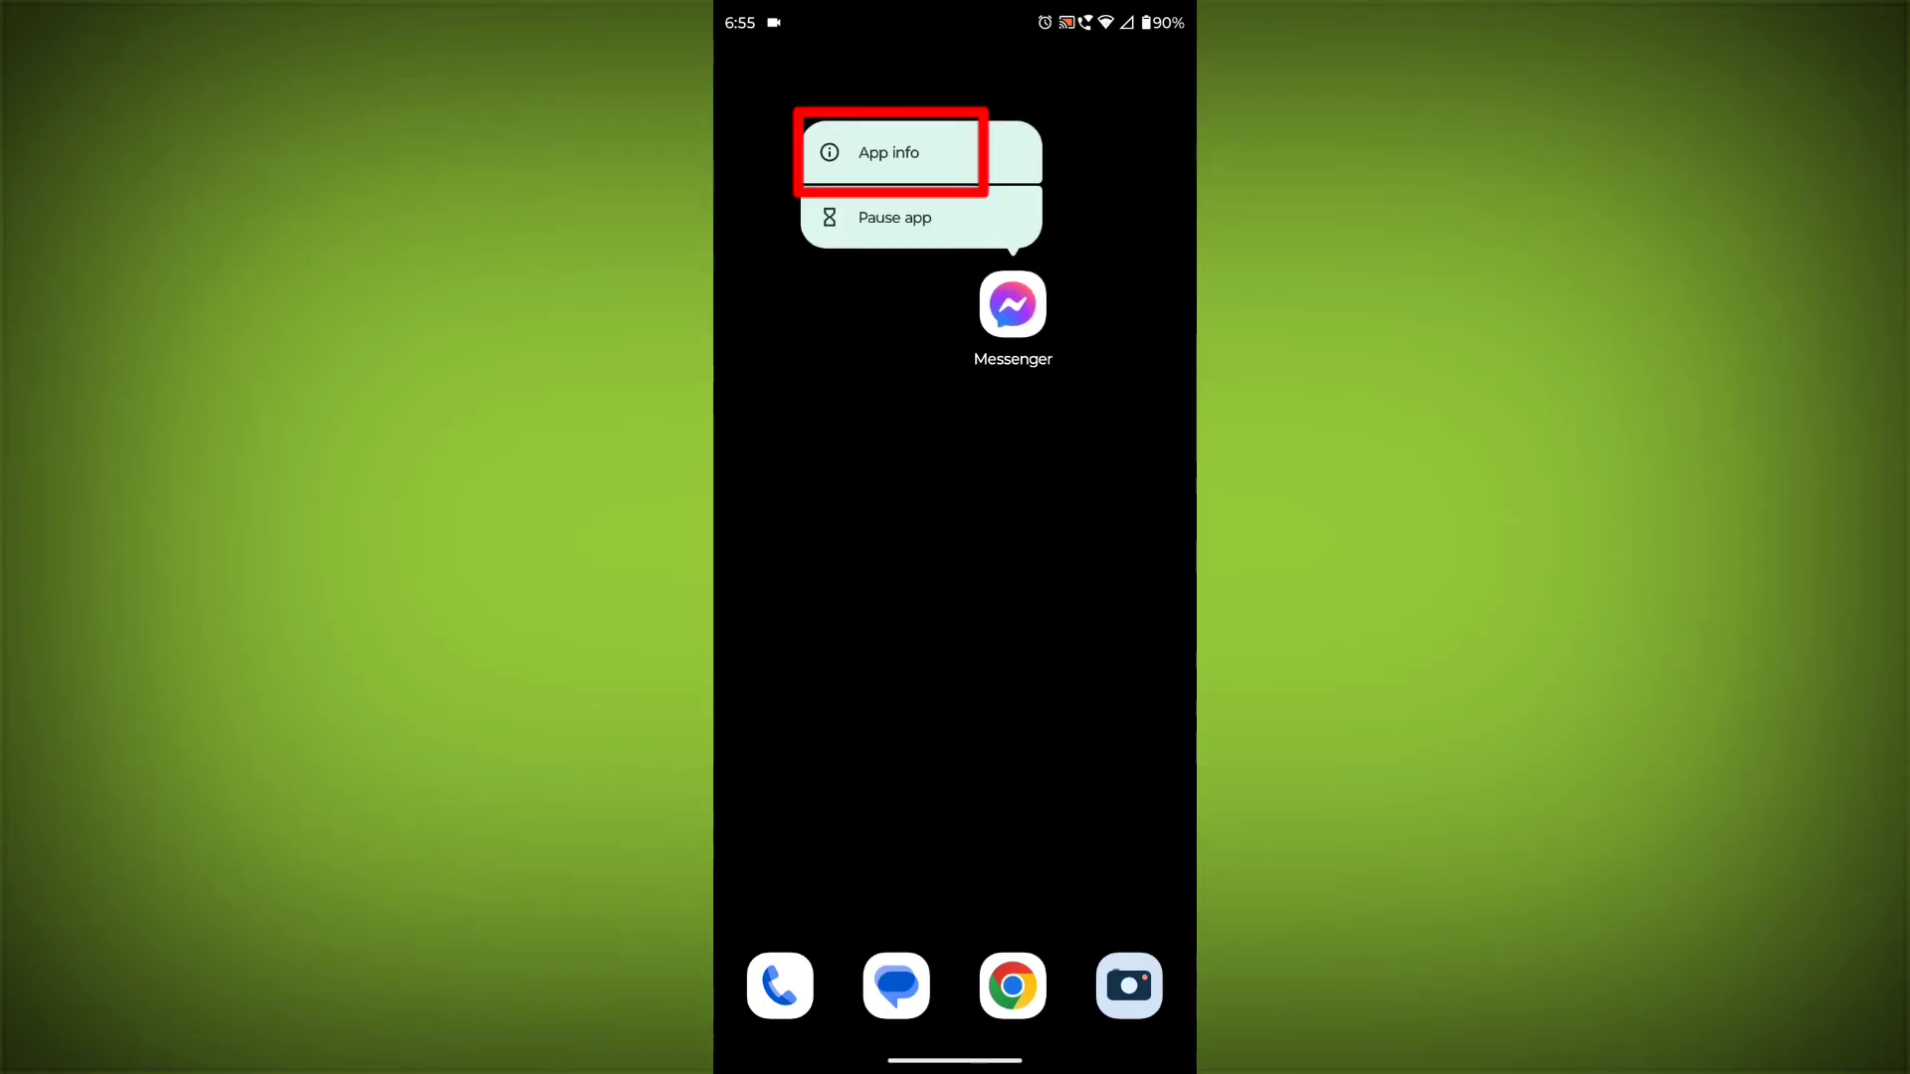
pyautogui.click(889, 151)
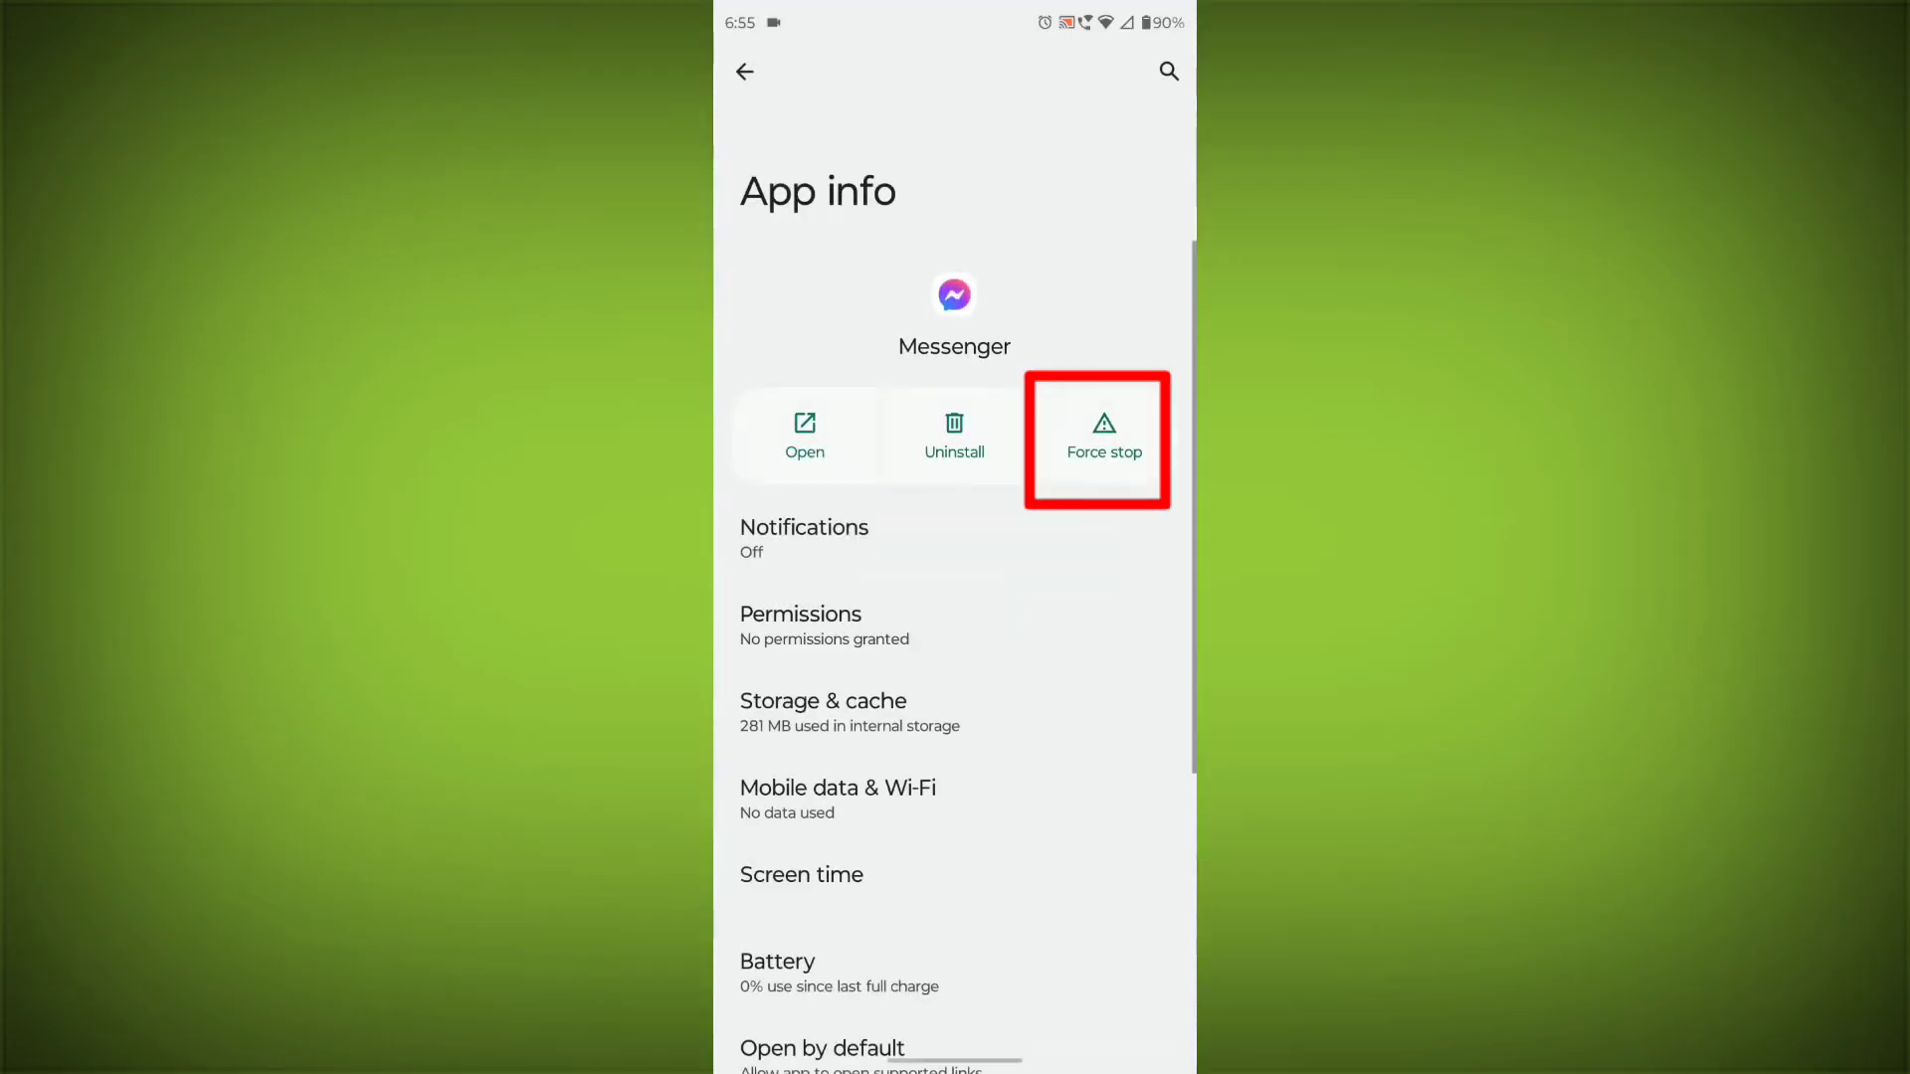
pyautogui.click(1104, 434)
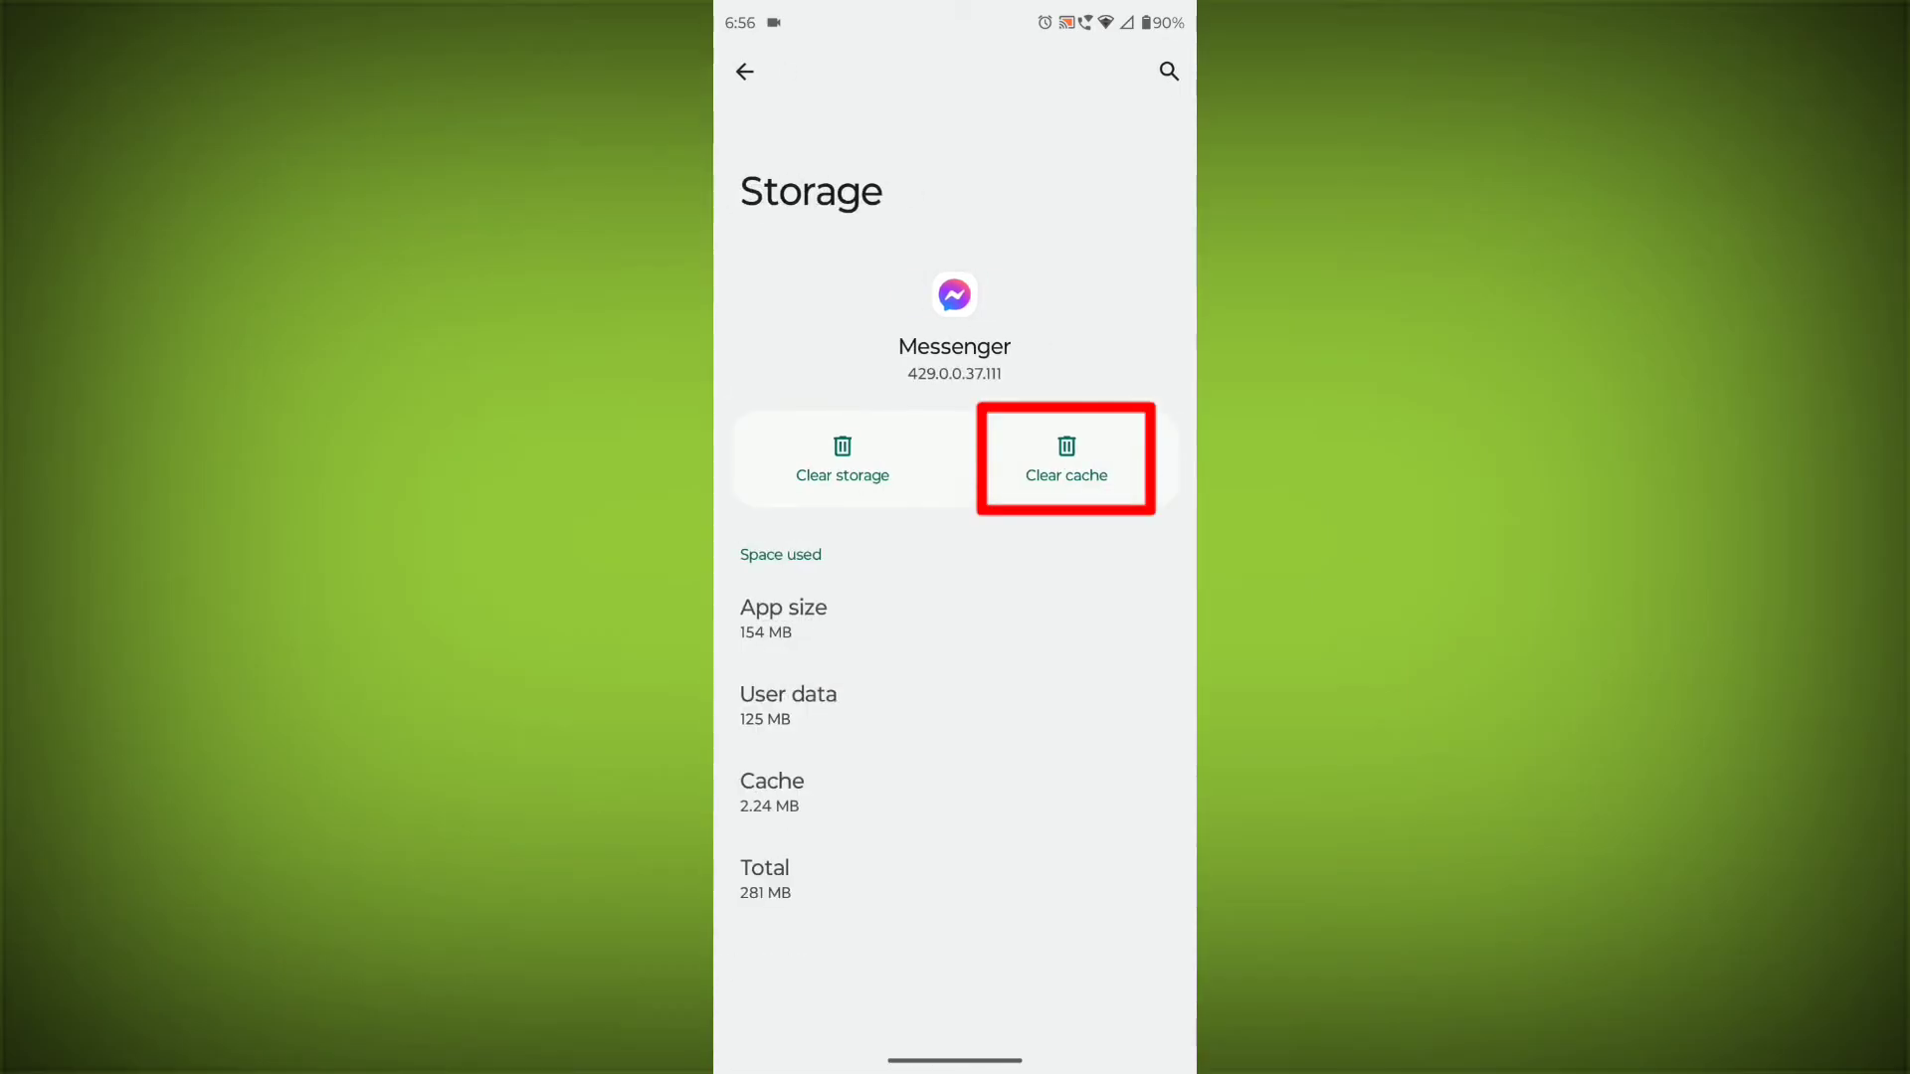
# Clear Messenger's cache and delete its stored app data
pyautogui.click(1067, 457)
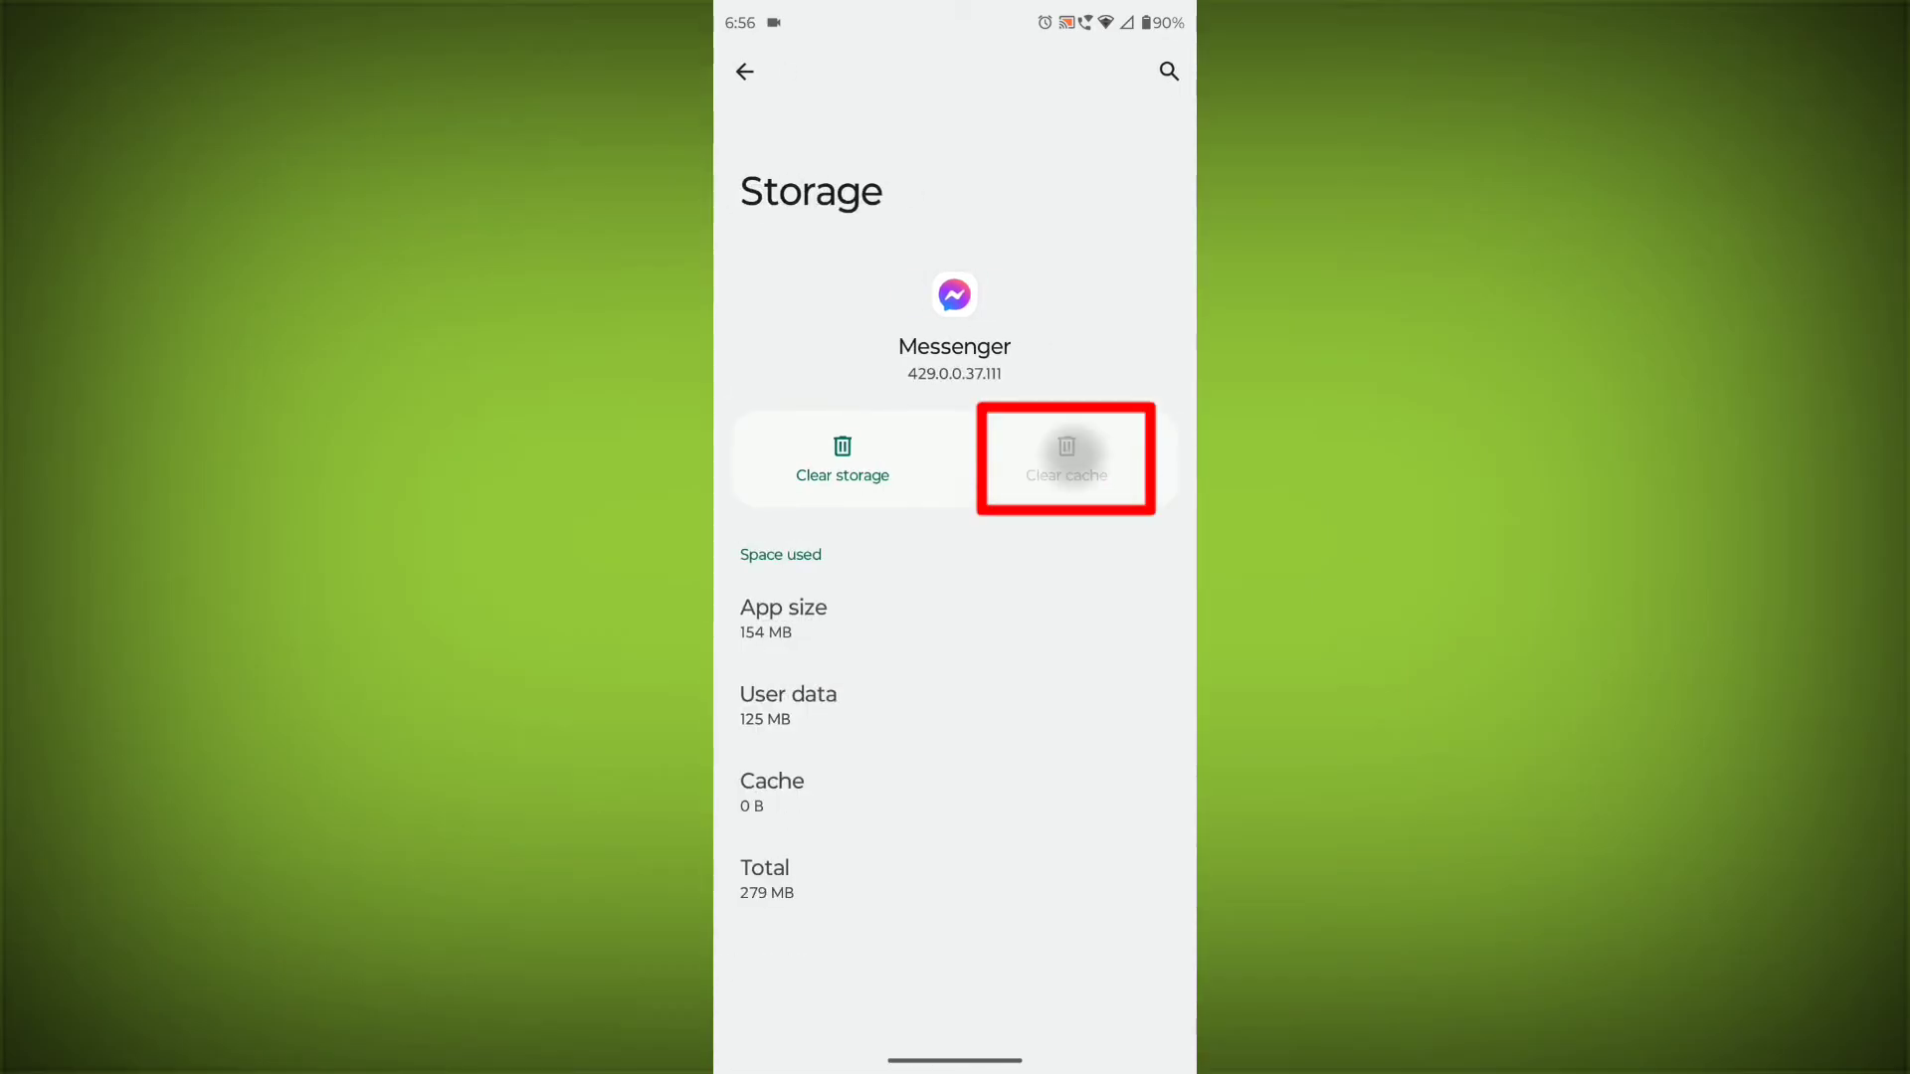
pyautogui.click(841, 461)
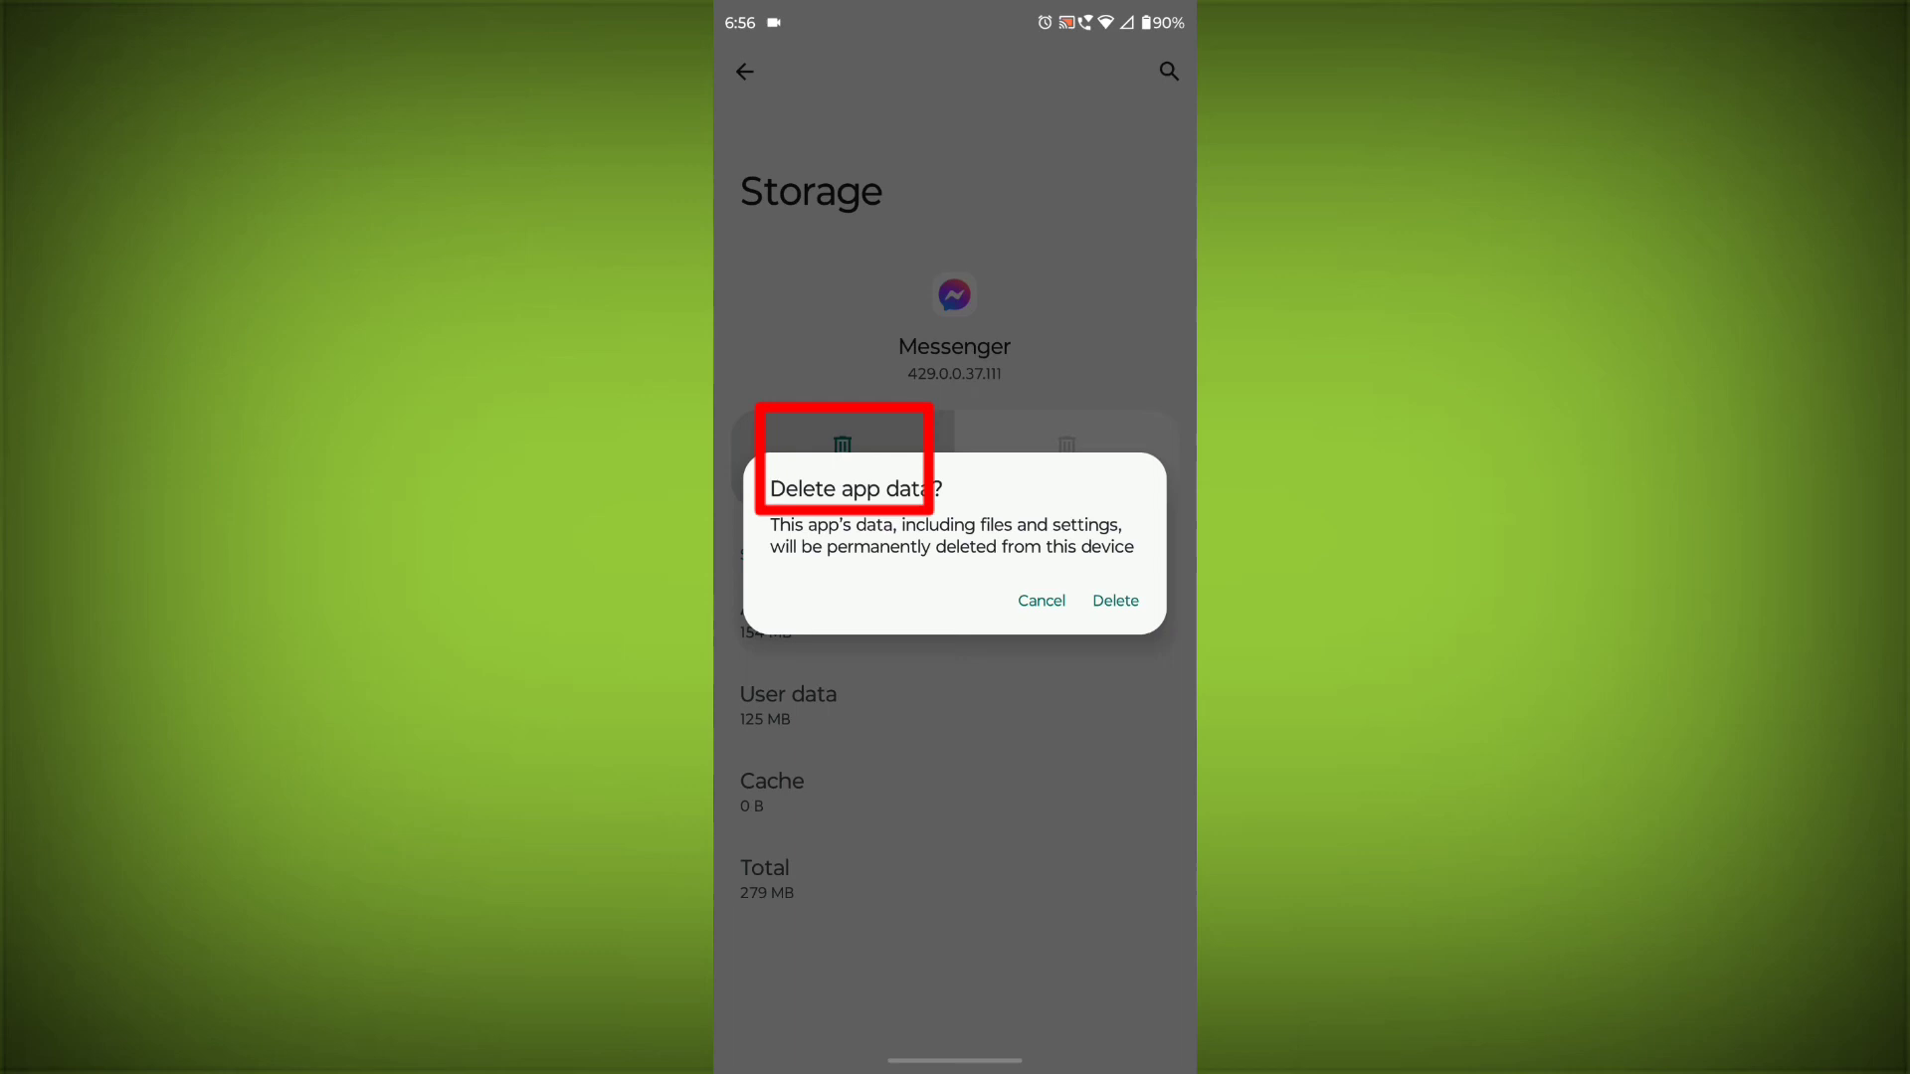
pyautogui.click(1114, 601)
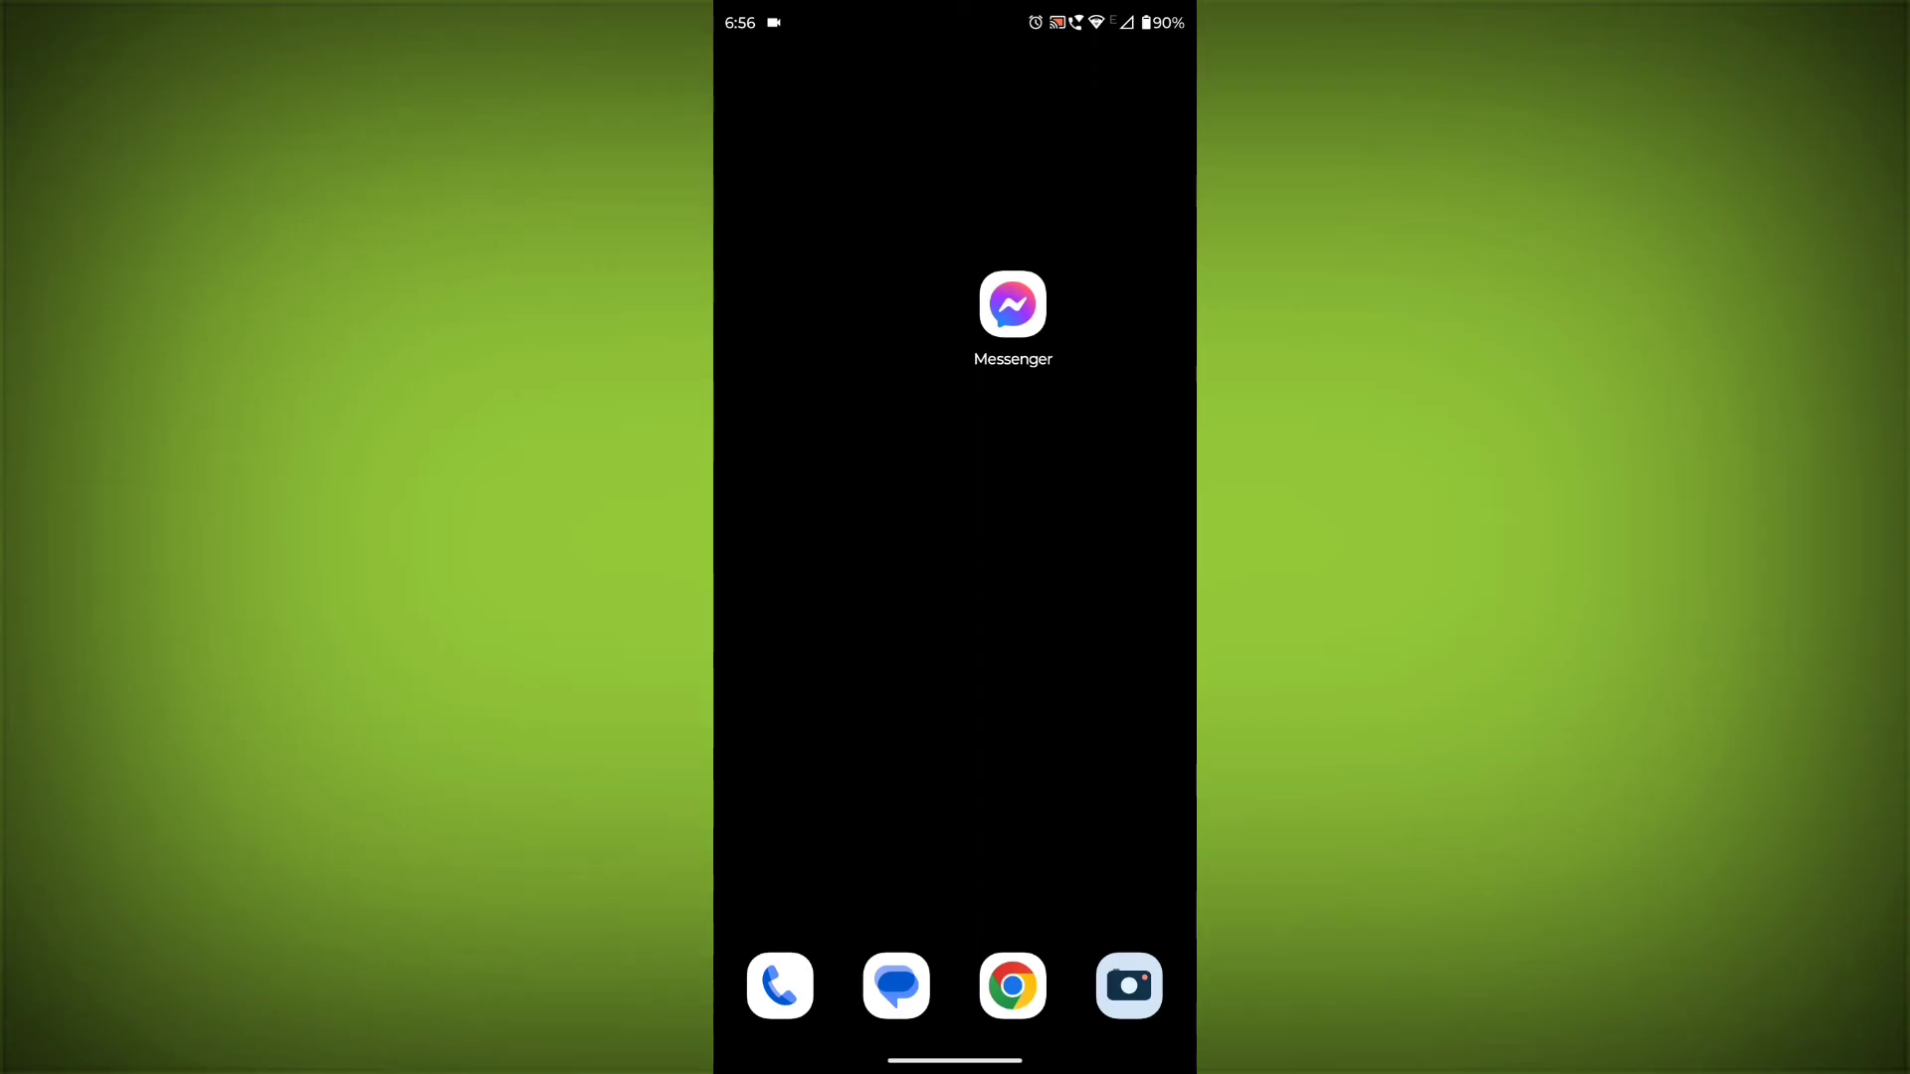
# Uninstall Messenger and start reinstalling it from its Play Store page
pyautogui.click(1013, 304)
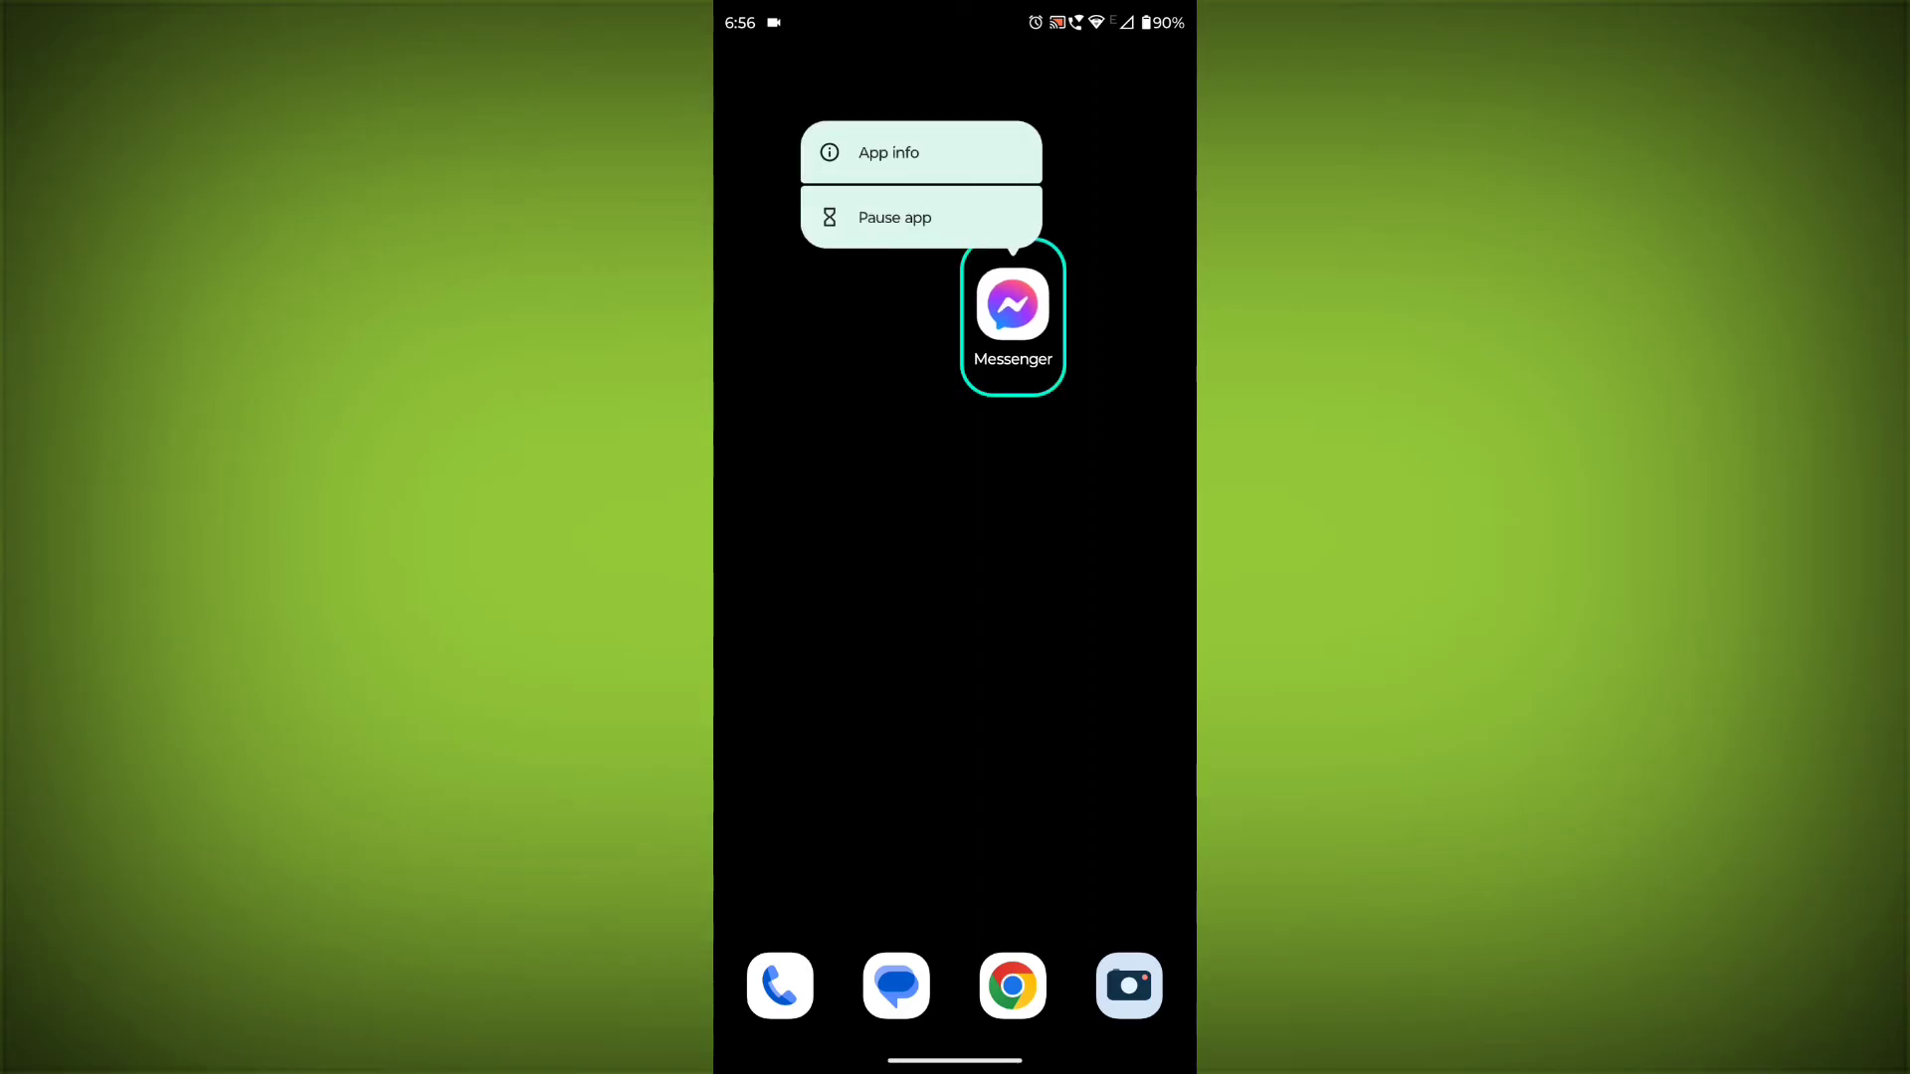
pyautogui.click(889, 151)
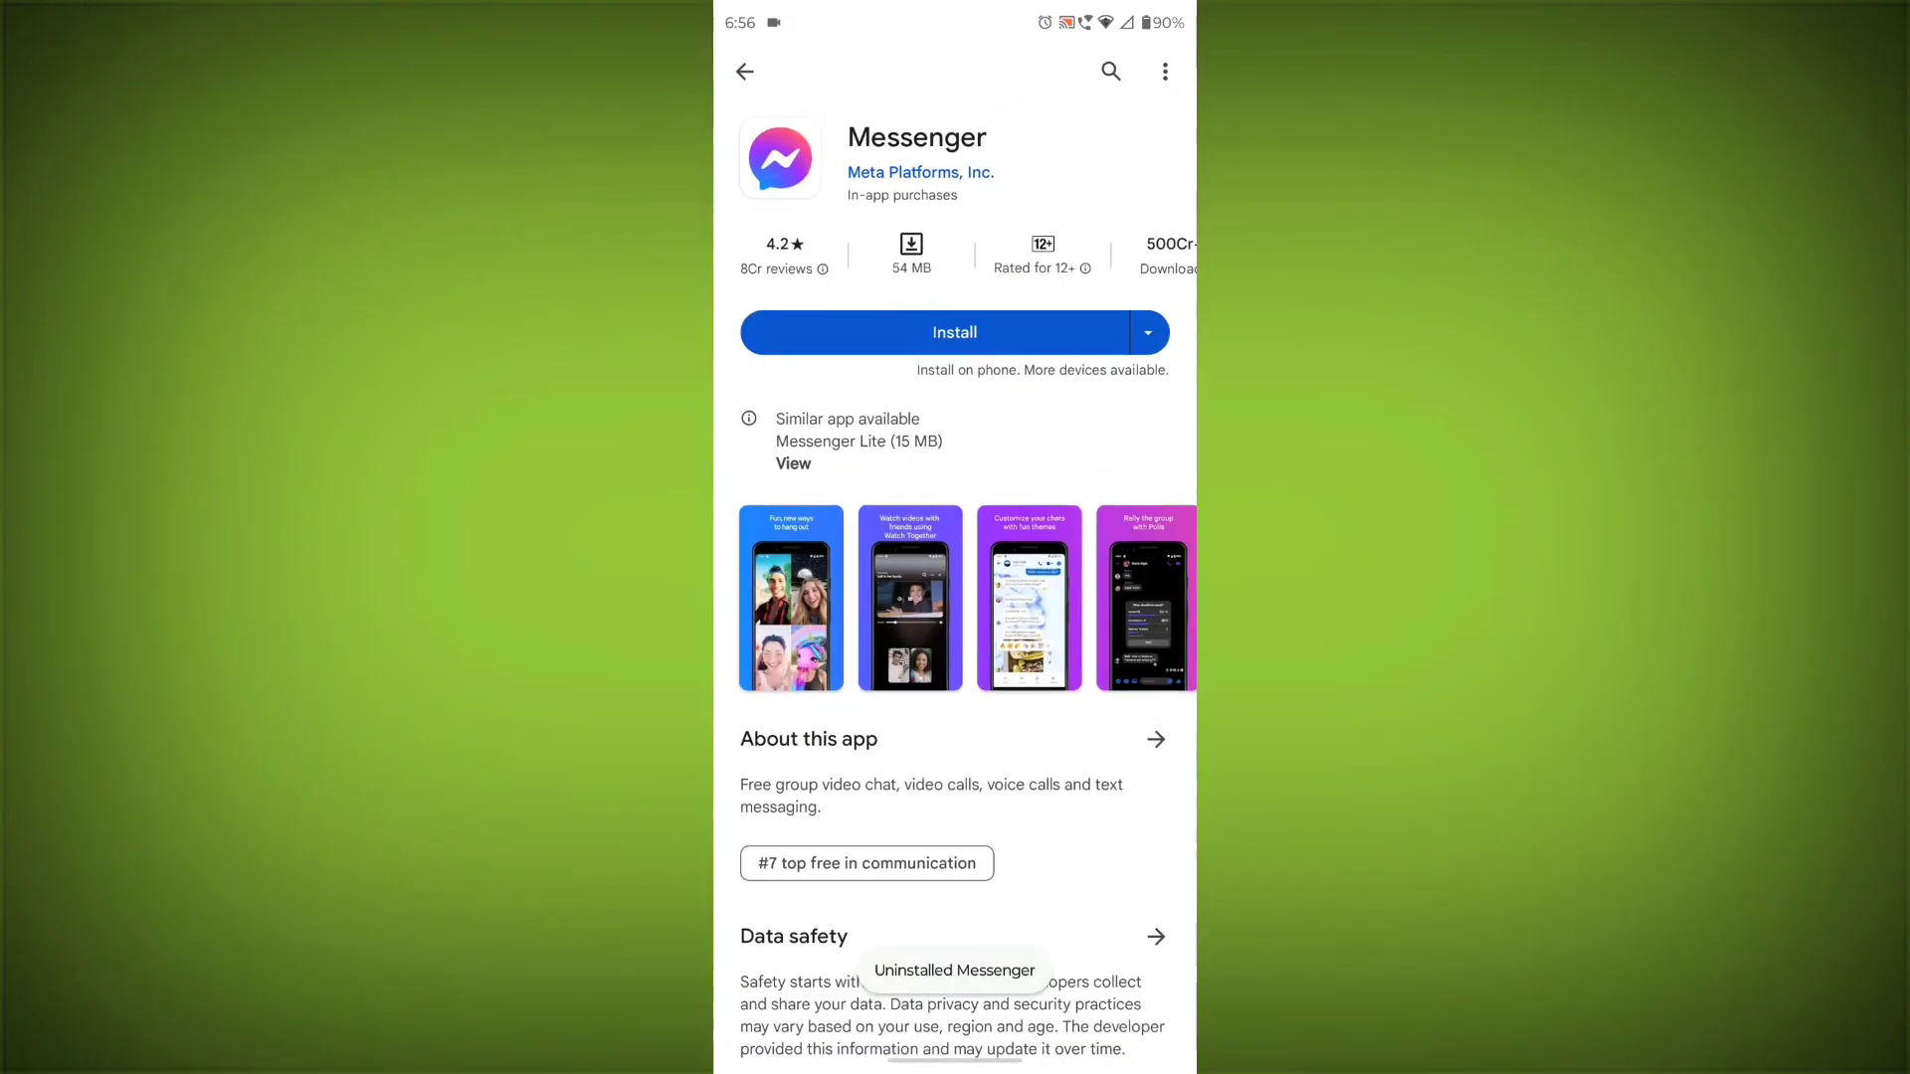
pyautogui.click(955, 333)
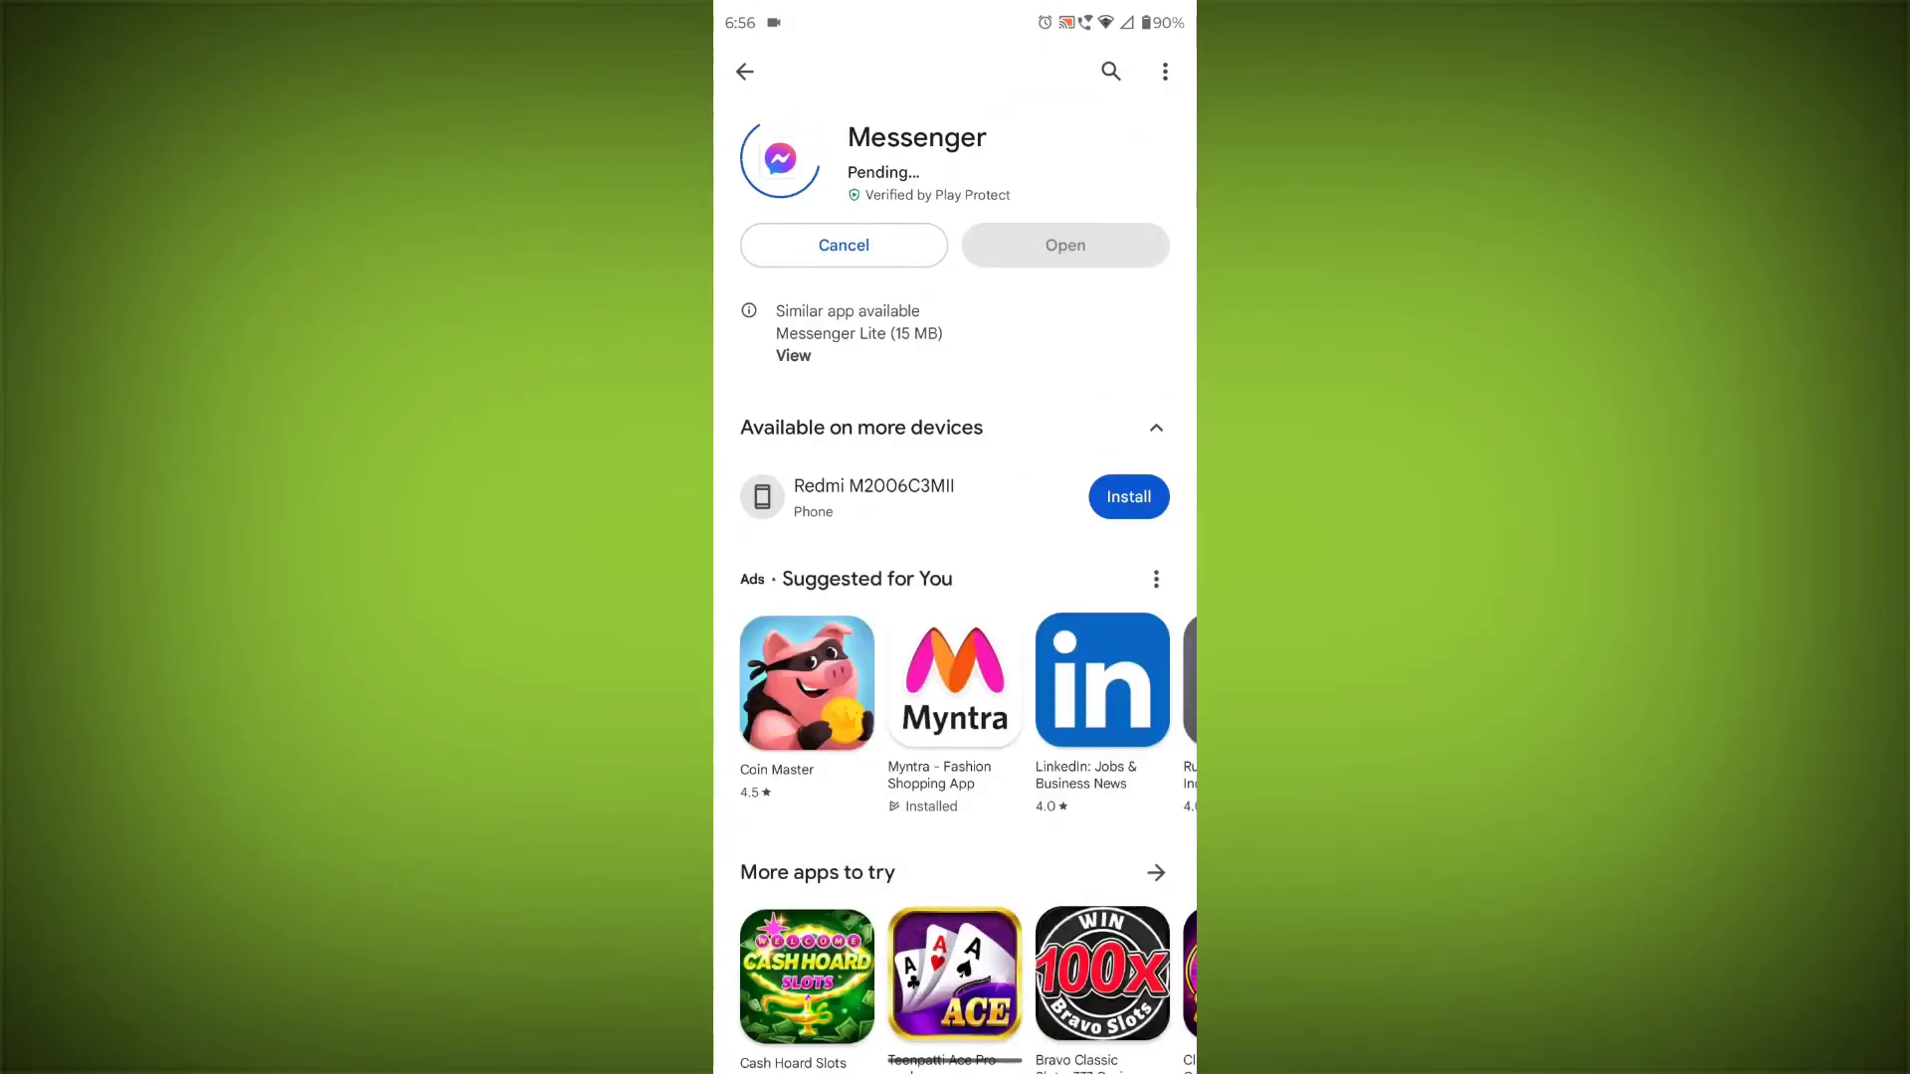